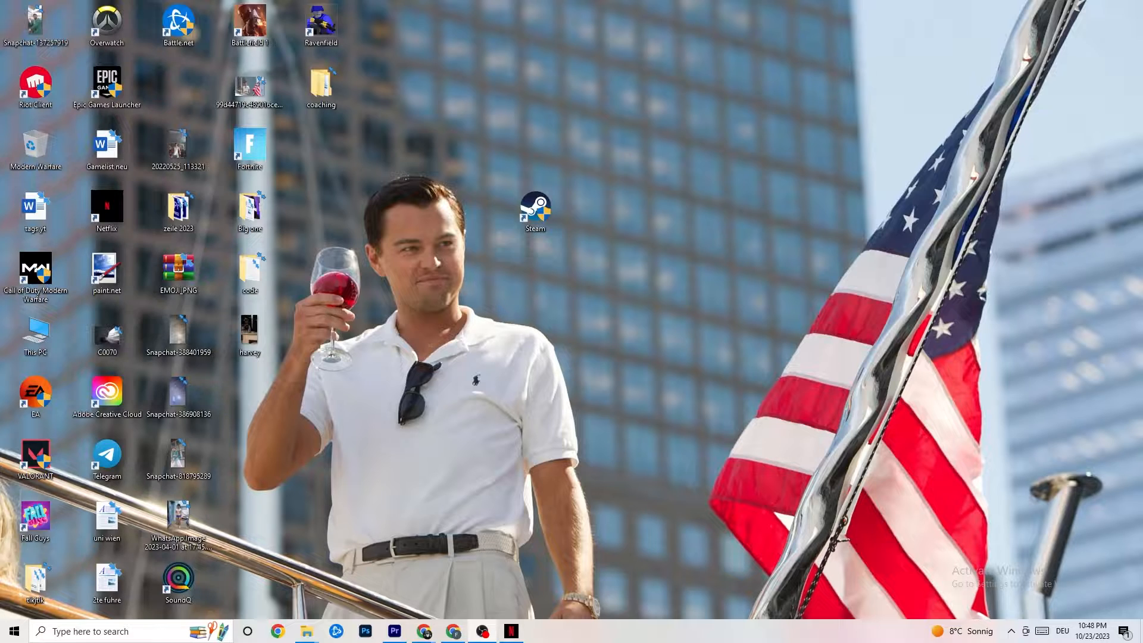
{"action": "mouse_move", "coordinate": [790, 239]}
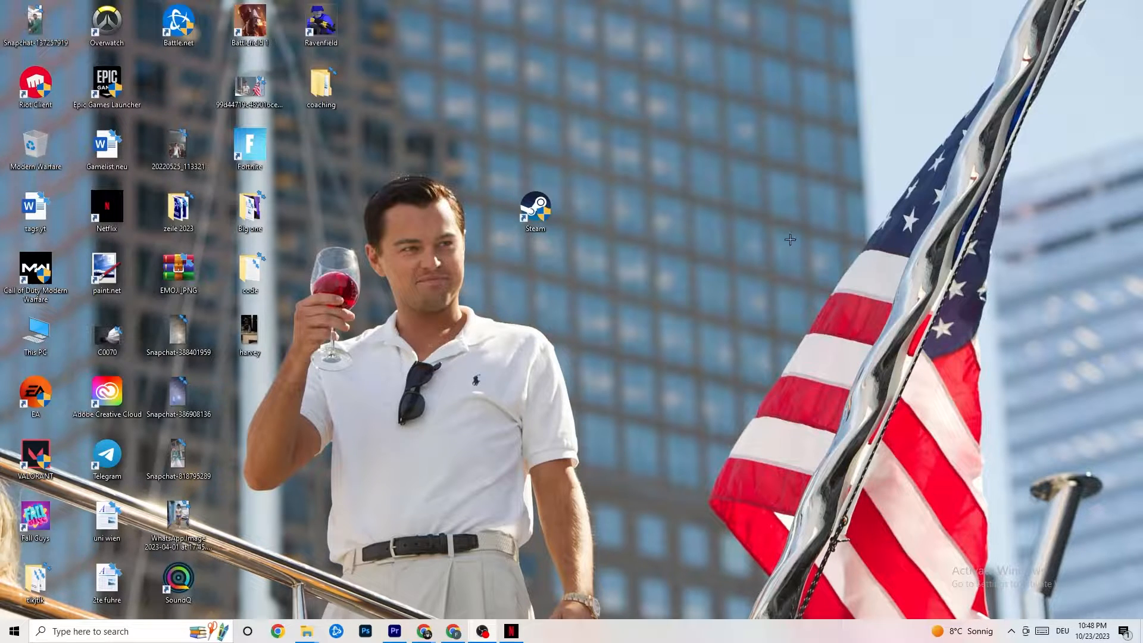
{"action": "mouse_move", "coordinate": [802, 212]}
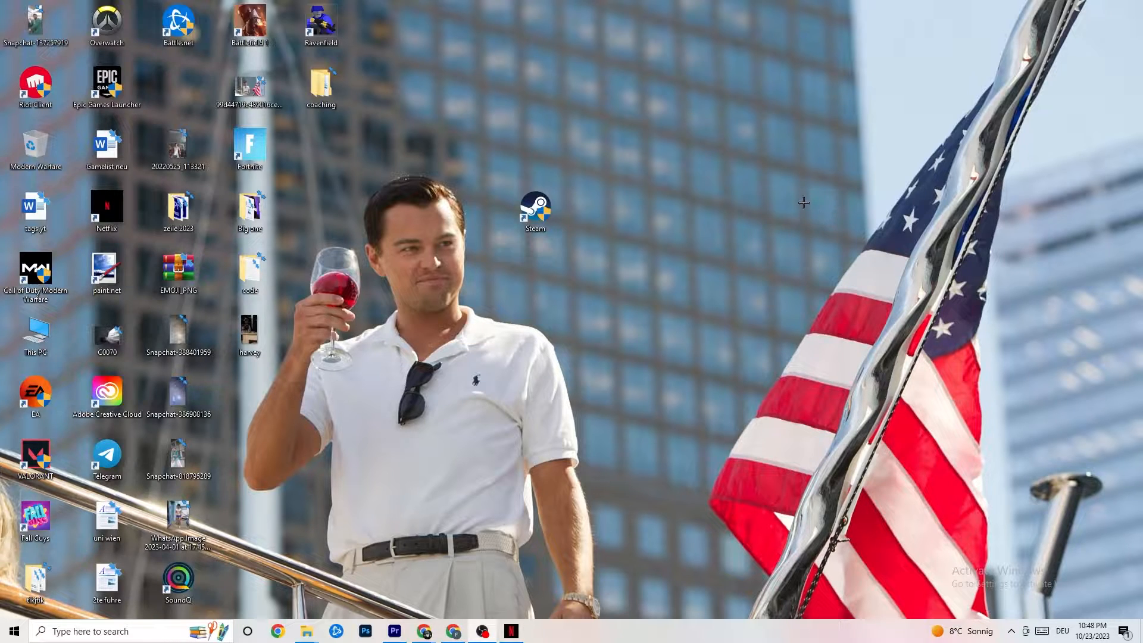
{"action": "mouse_move", "coordinate": [490, 408]}
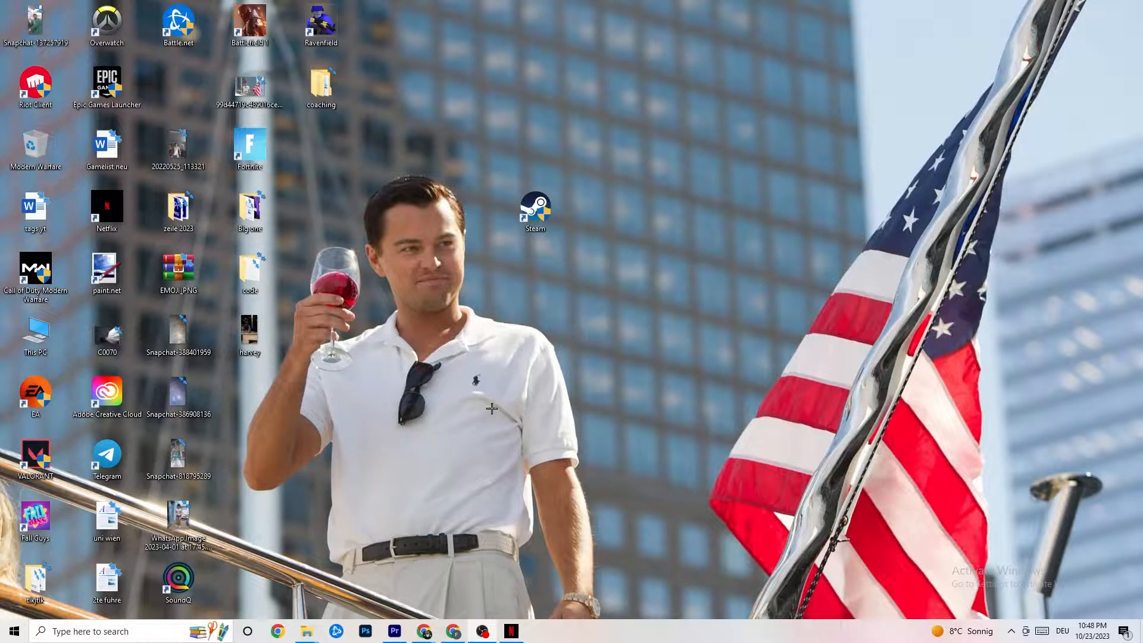
Step: Check Windows Update under Update & Security shows 'You're up to date', then view Delivery Optimization
{"action": "left_click", "coordinate": [11, 631]}
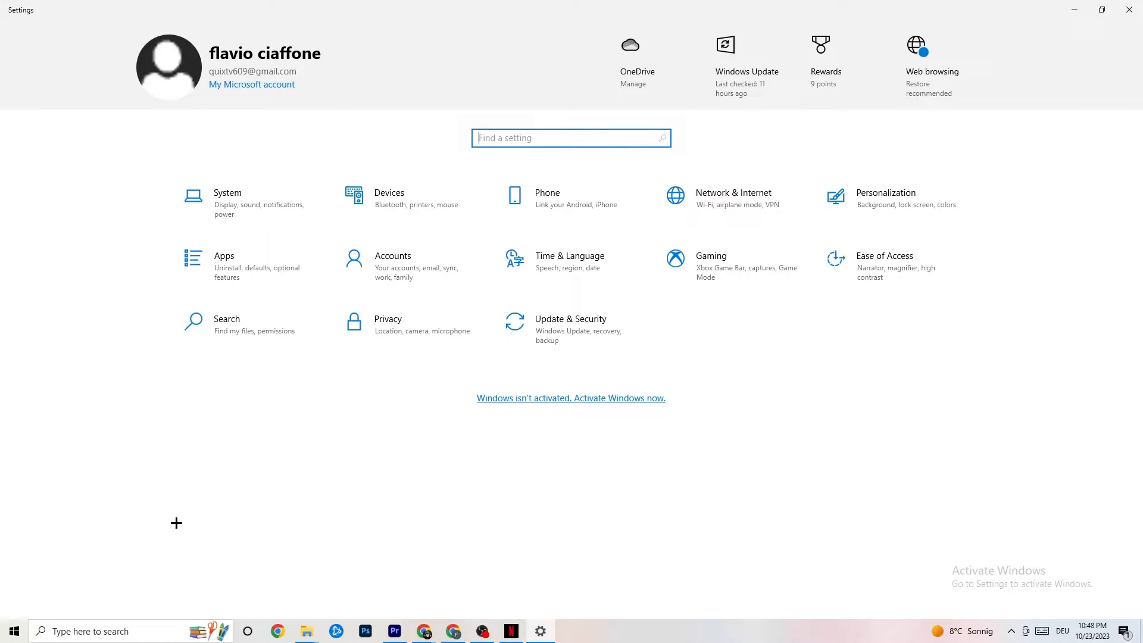
{"action": "left_click", "coordinate": [569, 319]}
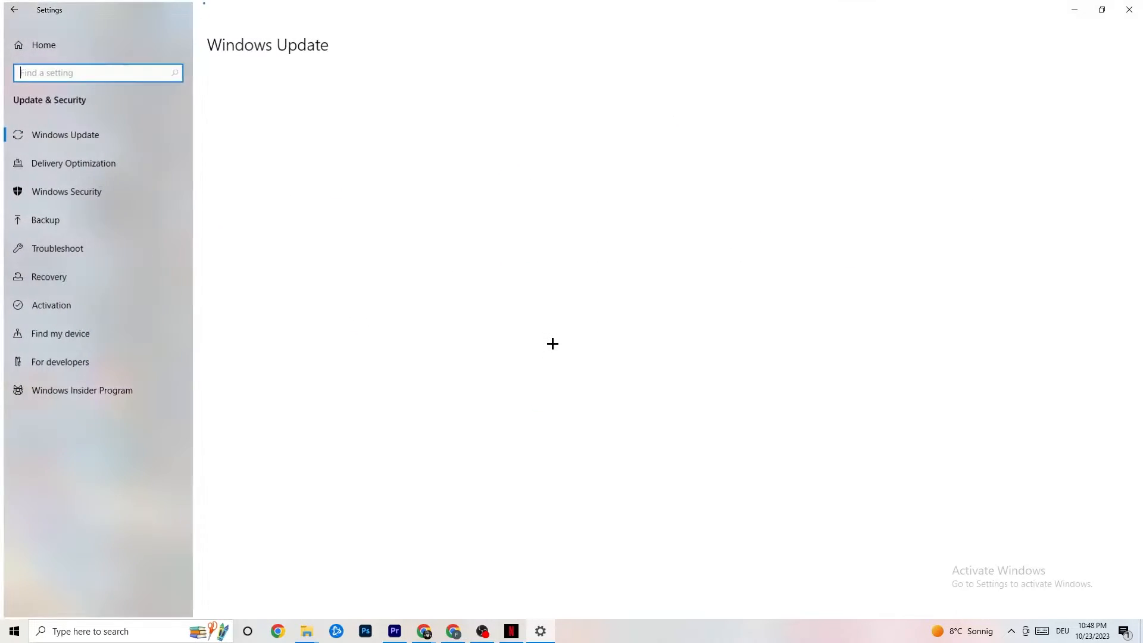
{"action": "left_click", "coordinate": [66, 135]}
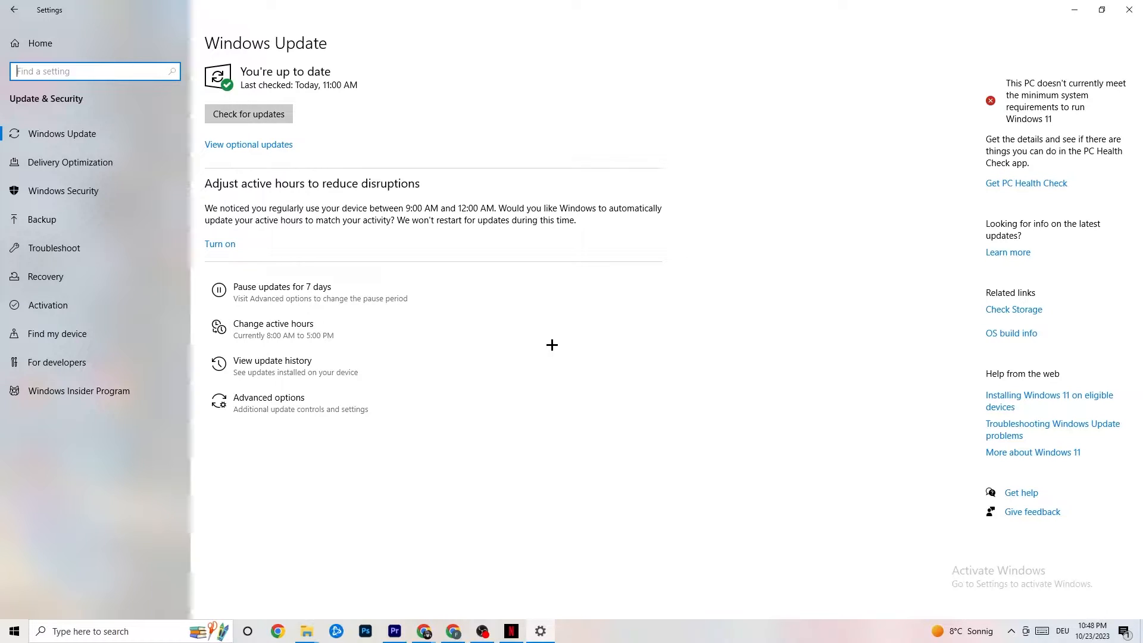
{"action": "mouse_move", "coordinate": [248, 114]}
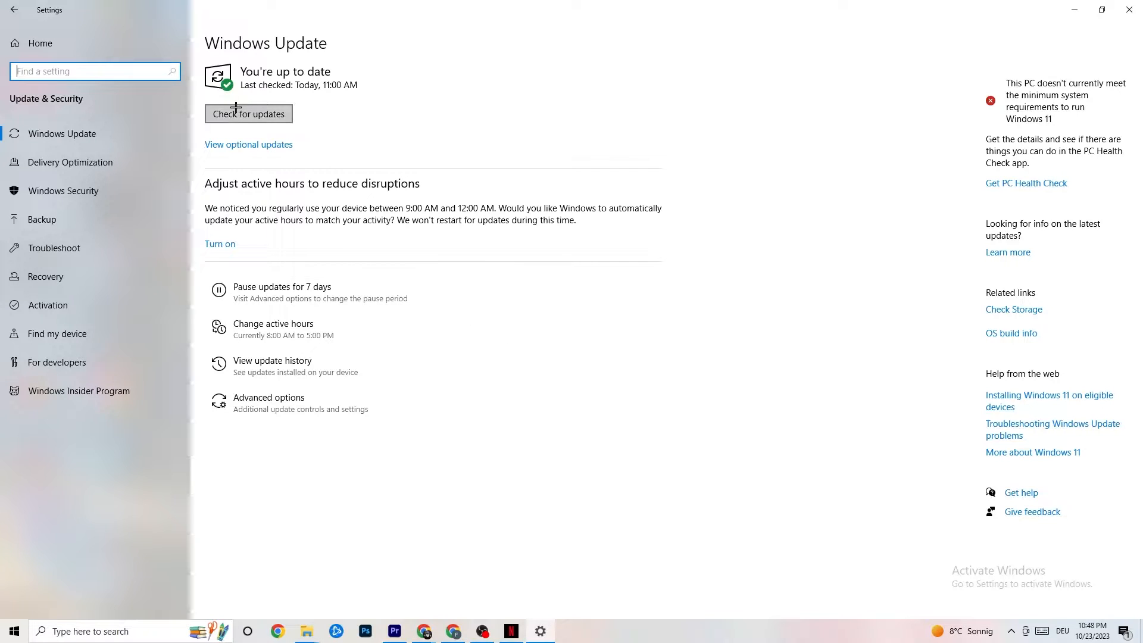
{"action": "mouse_move", "coordinate": [268, 107]}
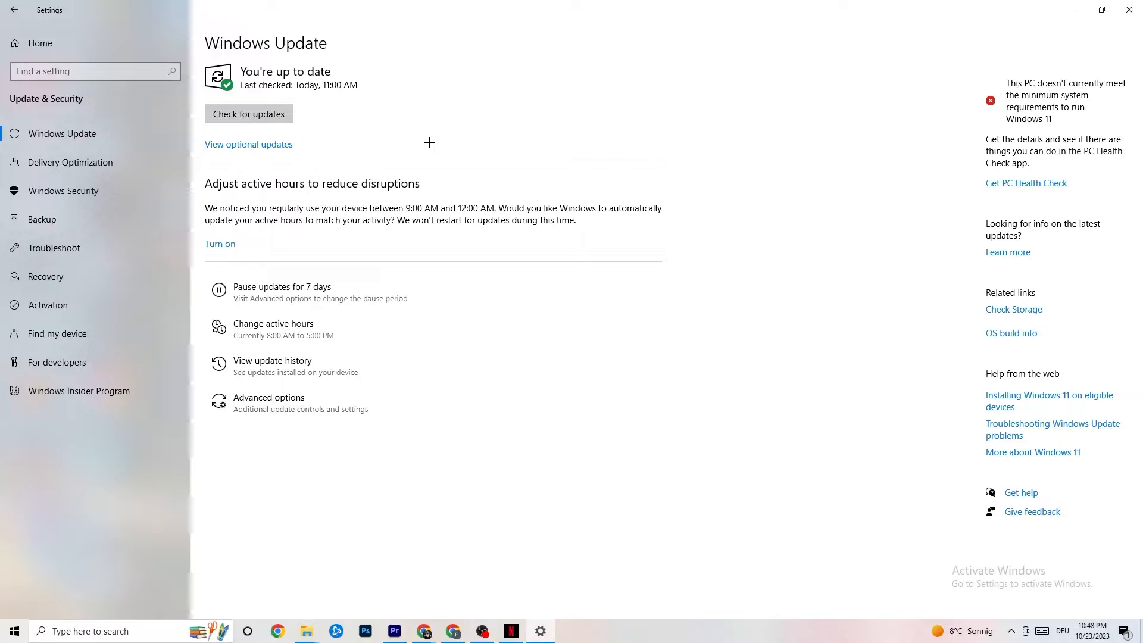
{"action": "mouse_move", "coordinate": [100, 164]}
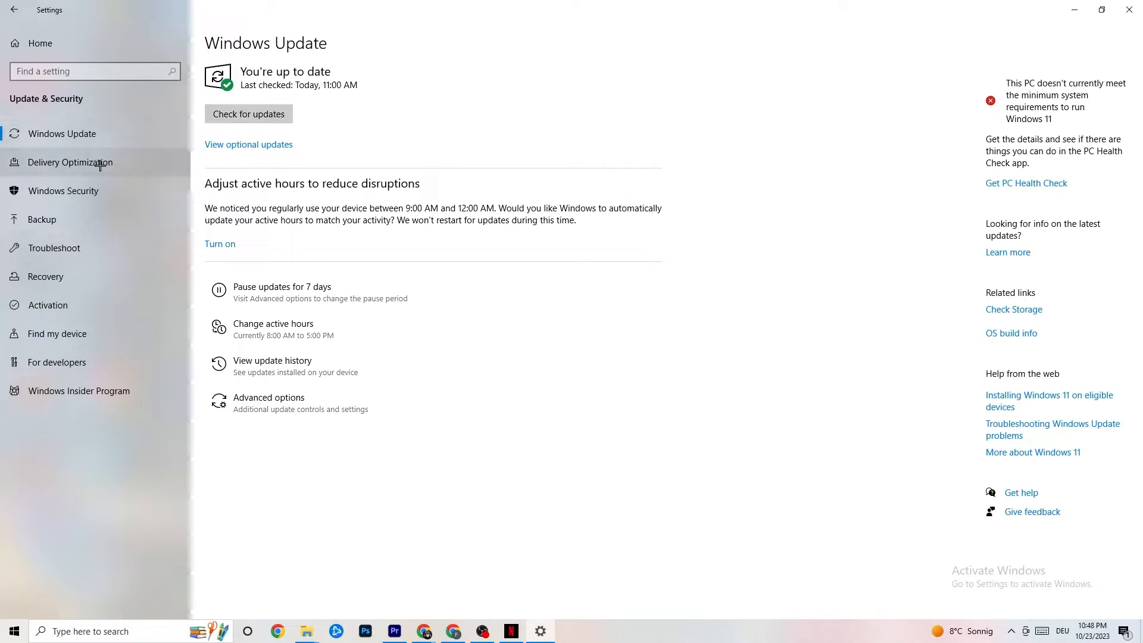
{"action": "left_click", "coordinate": [53, 248]}
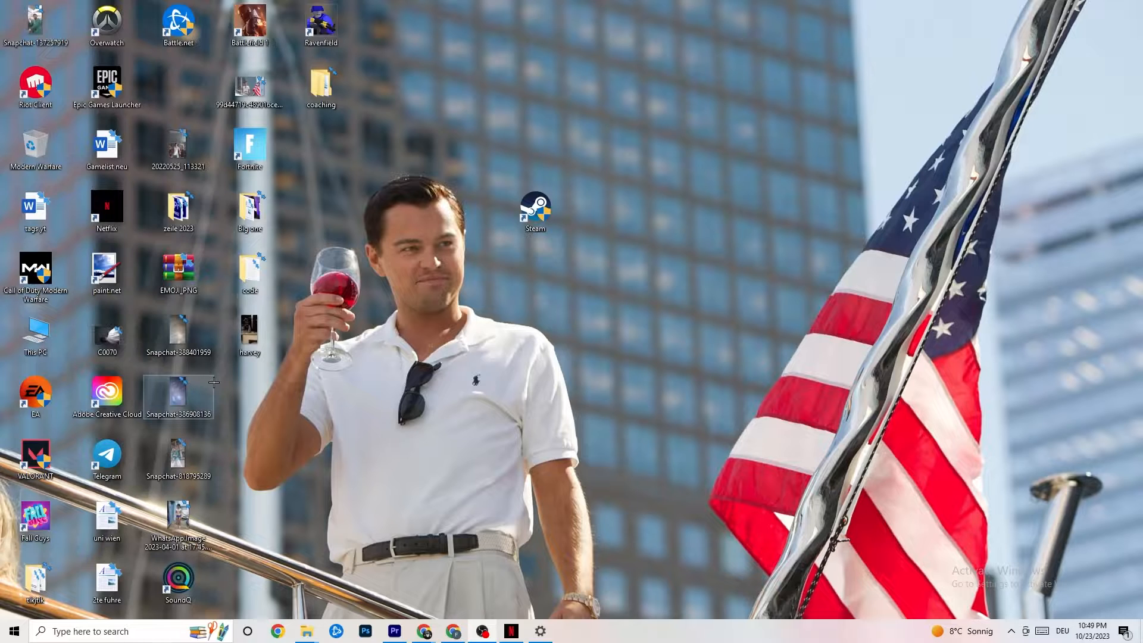
{"action": "mouse_move", "coordinate": [450, 411]}
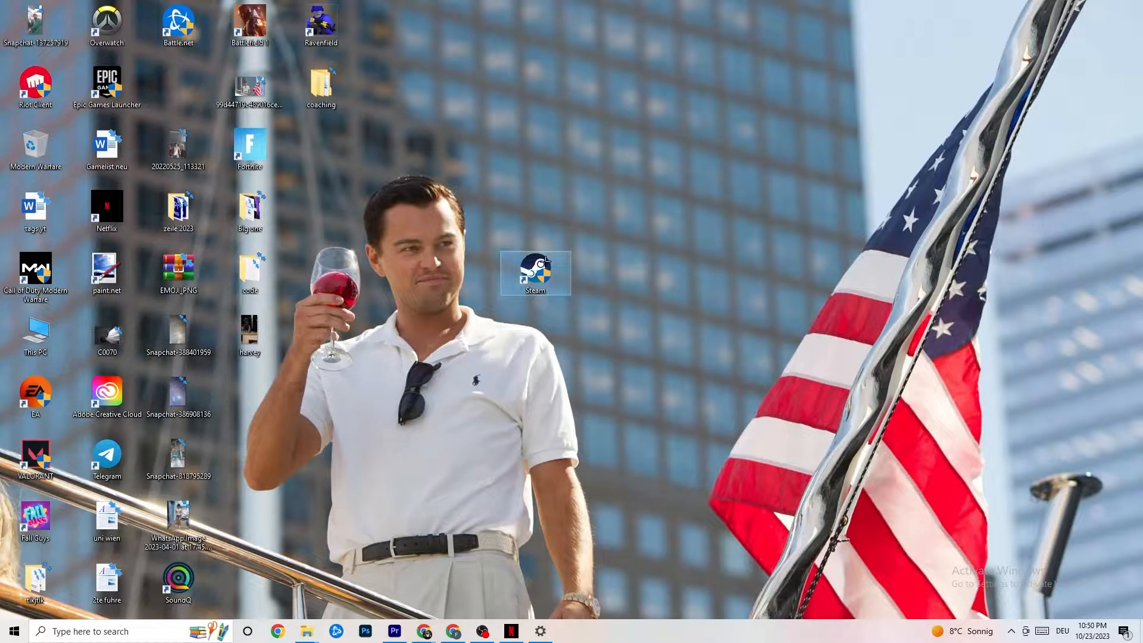
Step: Bring up the right-click options for the Steam desktop shortcut
{"action": "right_click", "coordinate": [535, 273]}
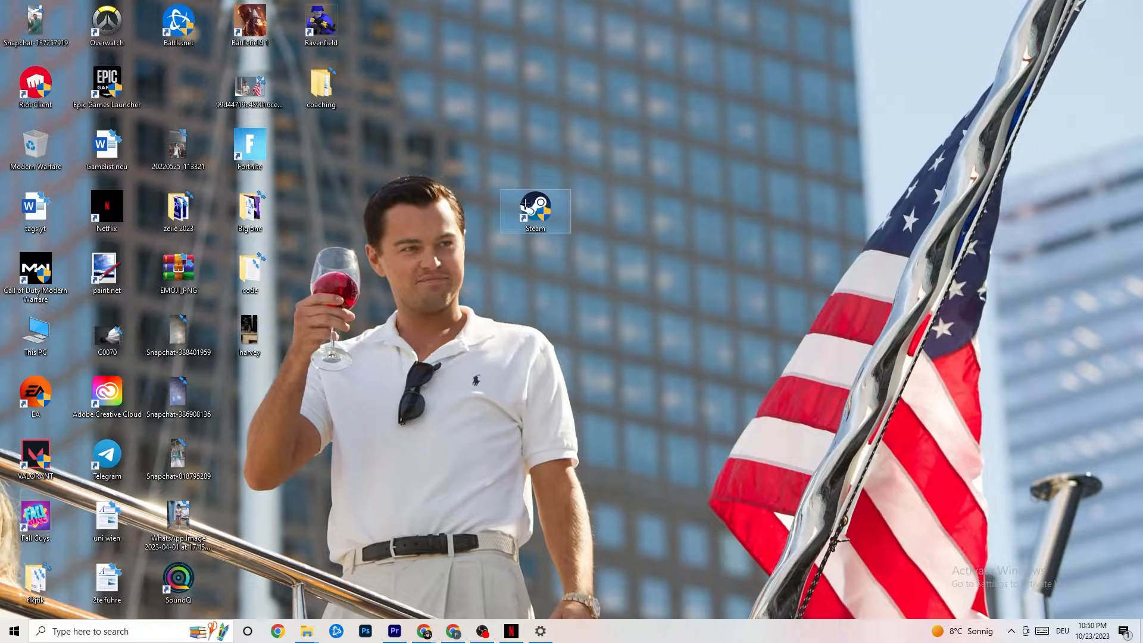
{"action": "right_click", "coordinate": [535, 210]}
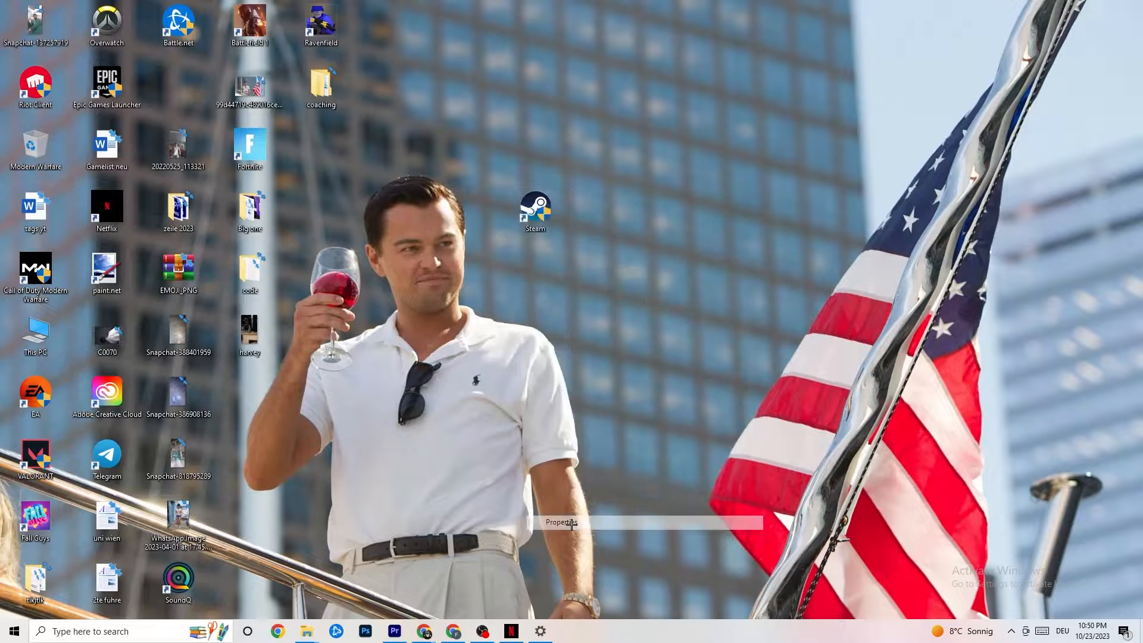
Step: In Steam's Compatibility properties keep Windows 8 mode and Run as administrator, then confirm with OK
{"action": "left_click", "coordinate": [561, 521]}
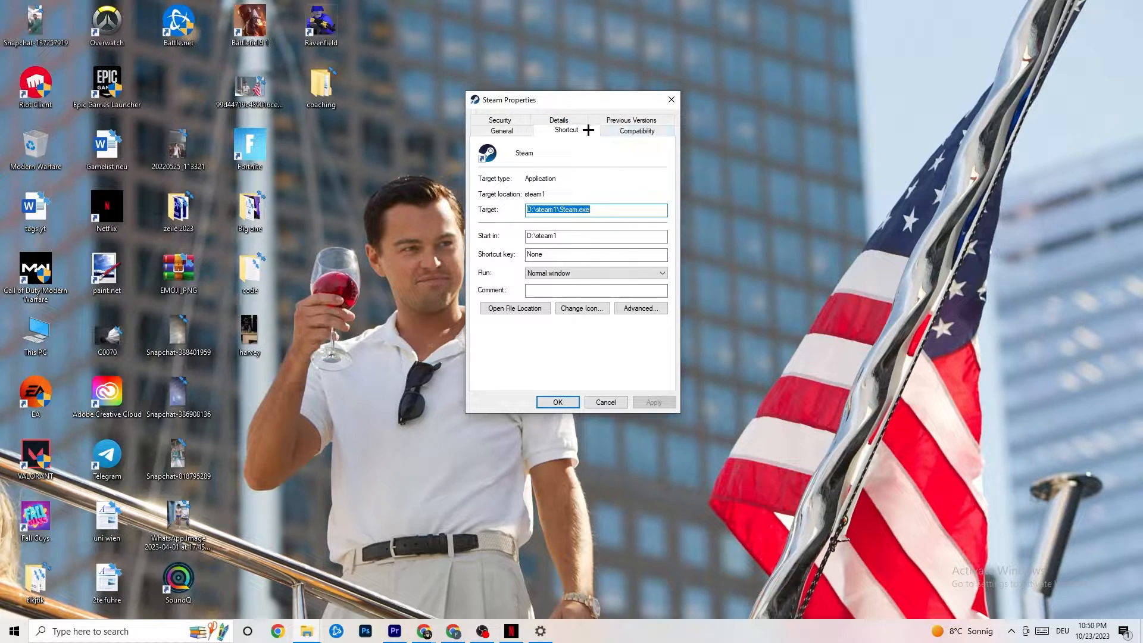
{"action": "left_click", "coordinate": [635, 130]}
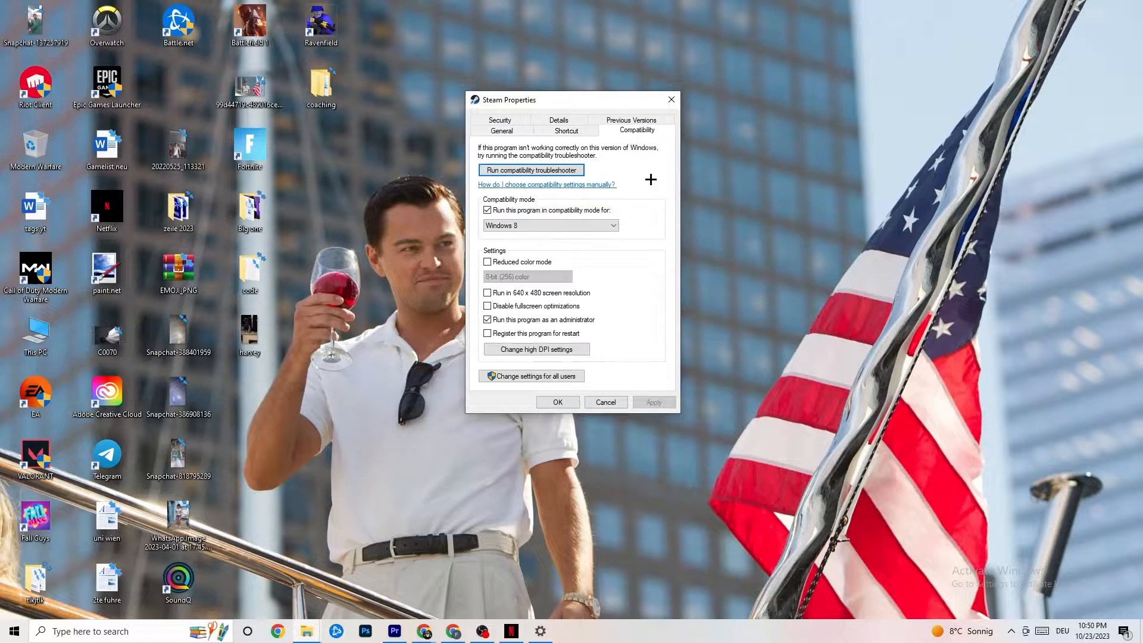
{"action": "mouse_move", "coordinate": [531, 428]}
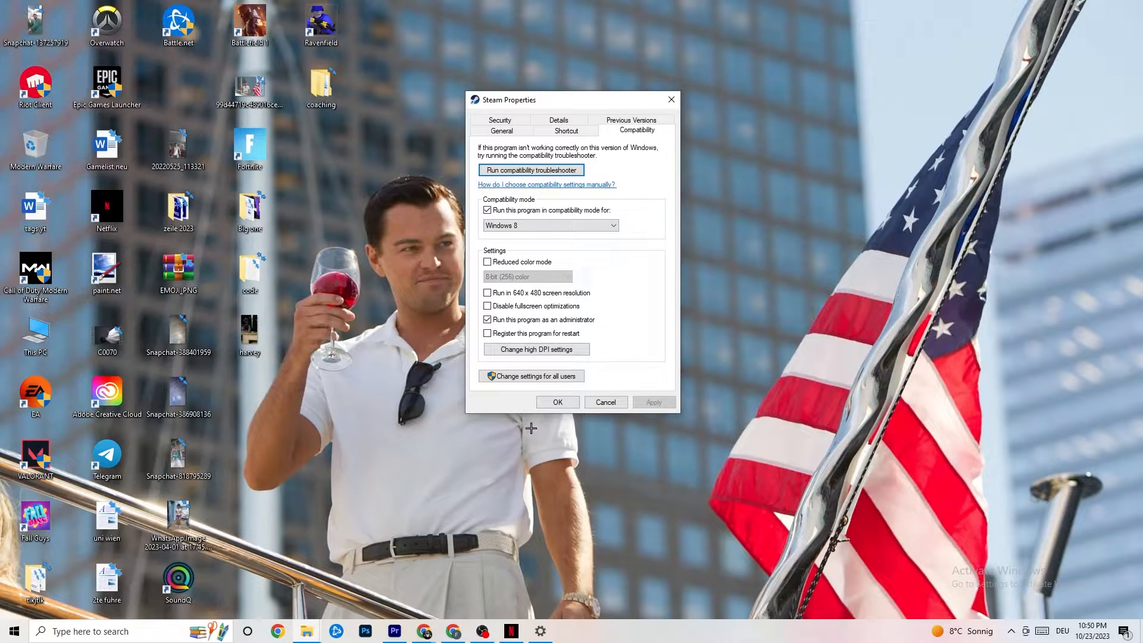
{"action": "mouse_move", "coordinate": [487, 199]}
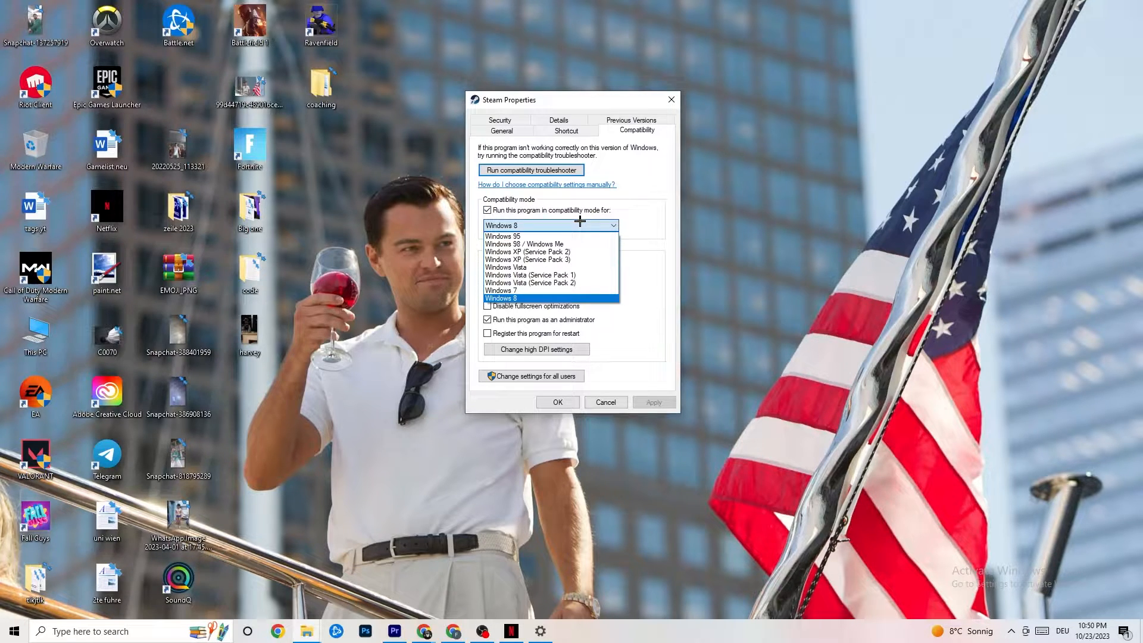
{"action": "left_click", "coordinate": [501, 298]}
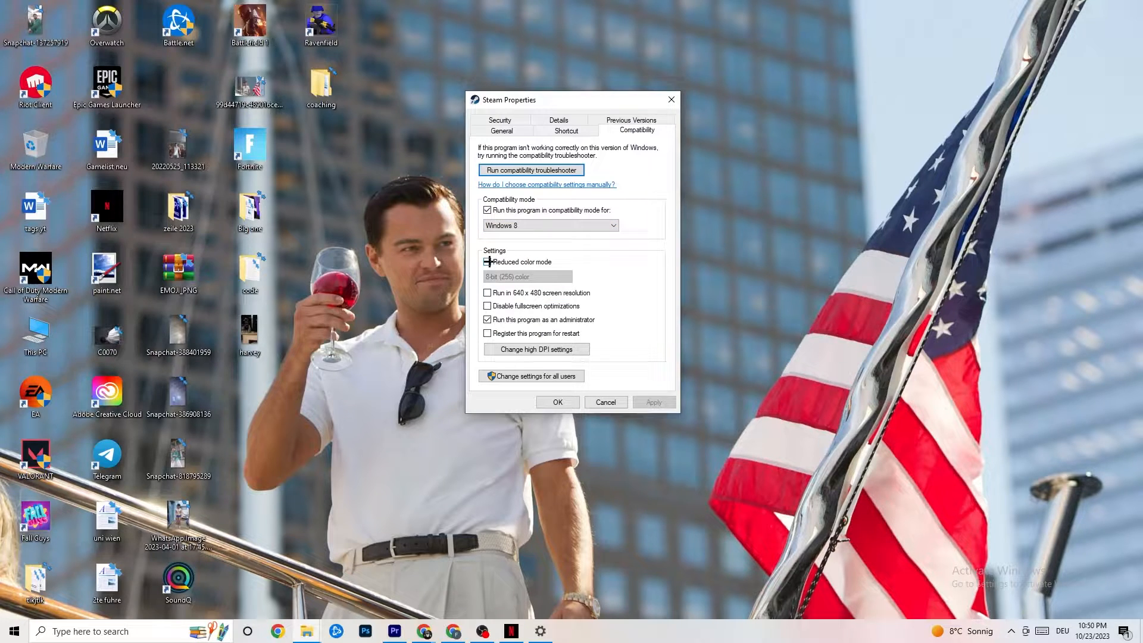
{"action": "left_click", "coordinate": [488, 262]}
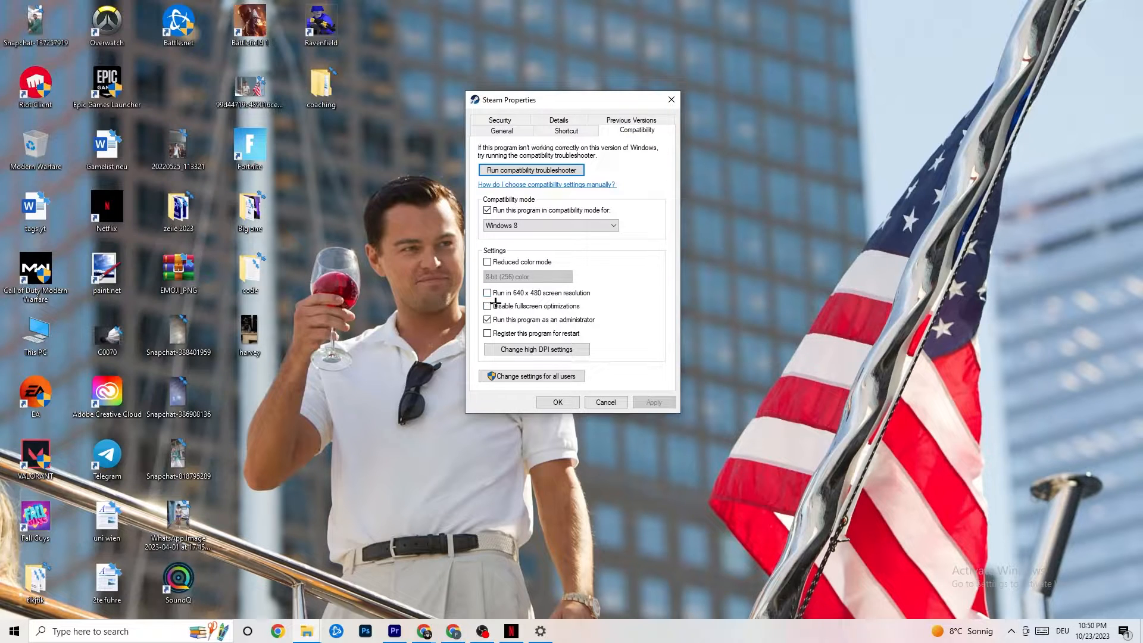
{"action": "left_click", "coordinate": [488, 305]}
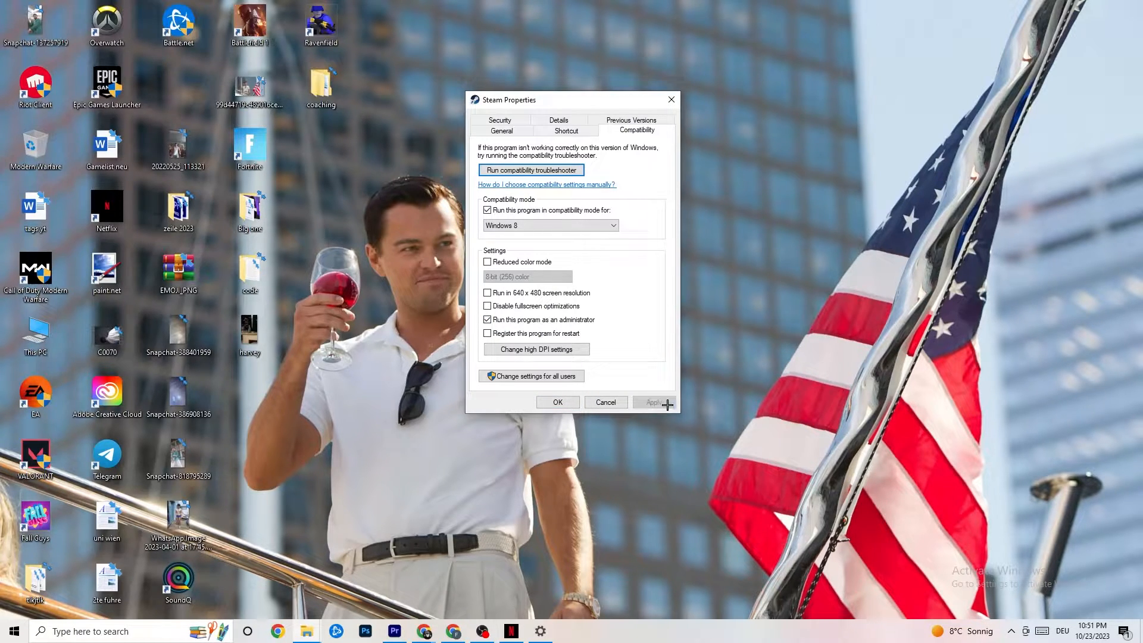
{"action": "mouse_move", "coordinate": [557, 401]}
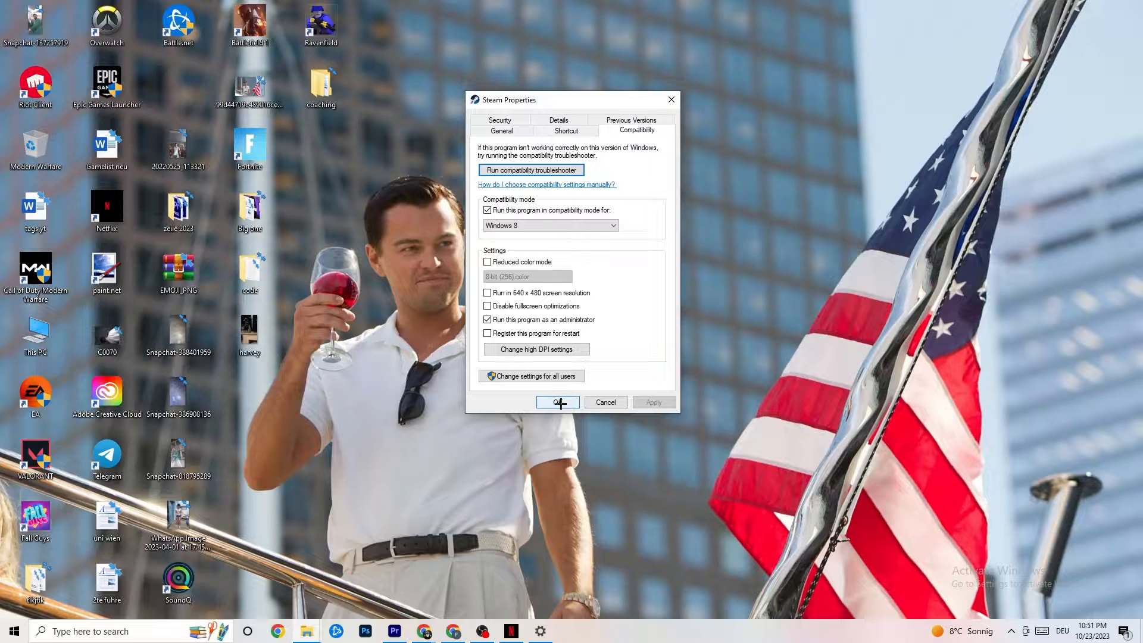
{"action": "left_click", "coordinate": [557, 402]}
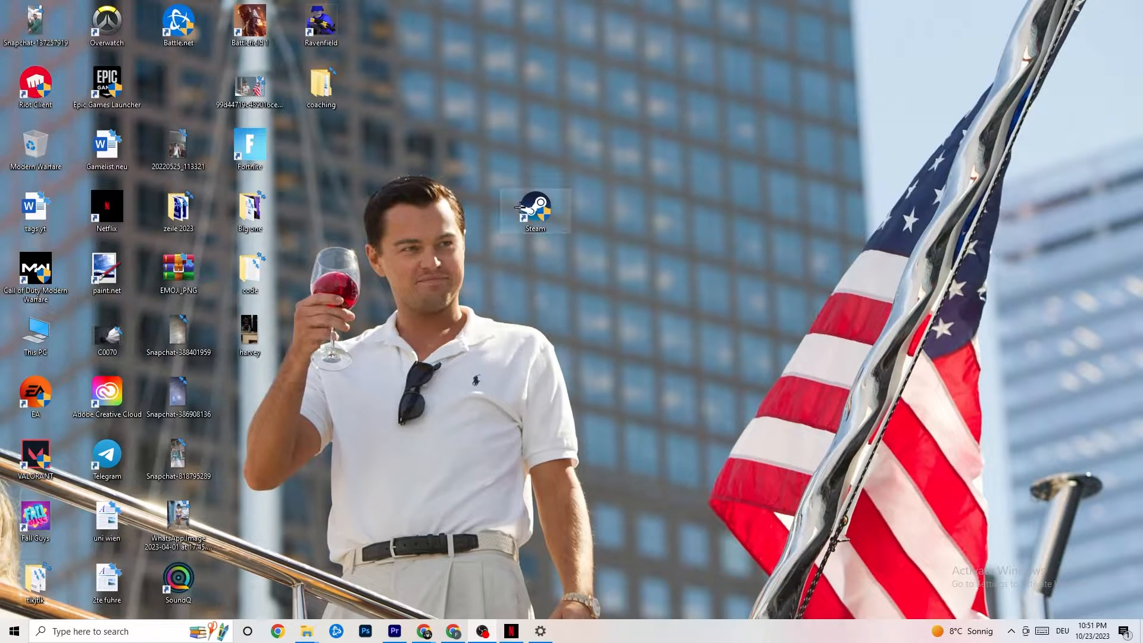
{"action": "mouse_move", "coordinate": [523, 306]}
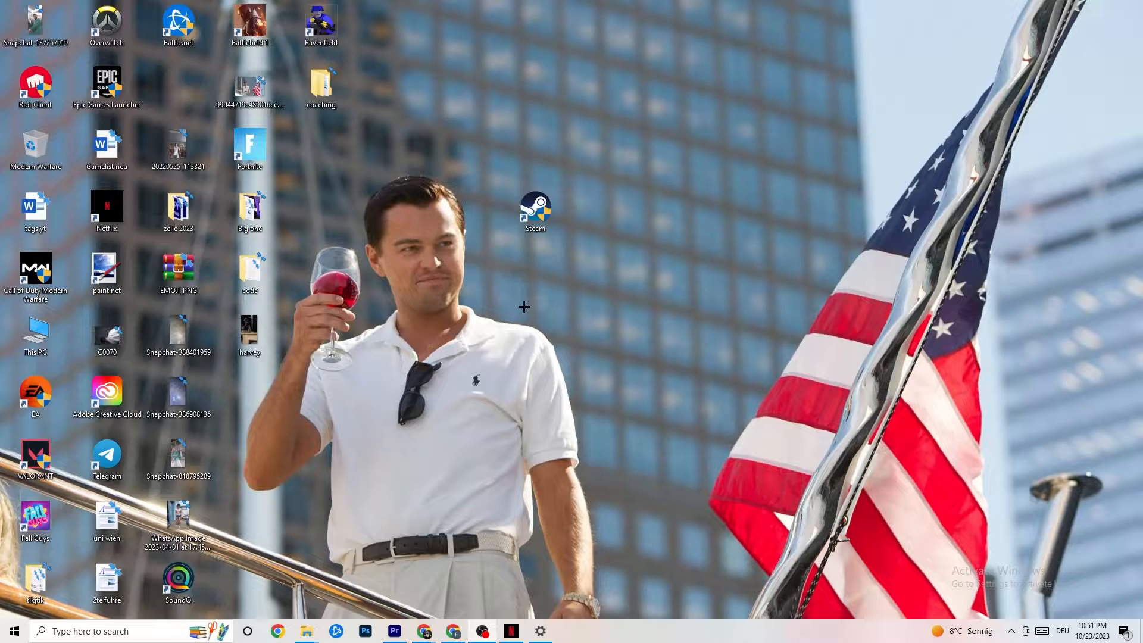
{"action": "left_click", "coordinate": [534, 212]}
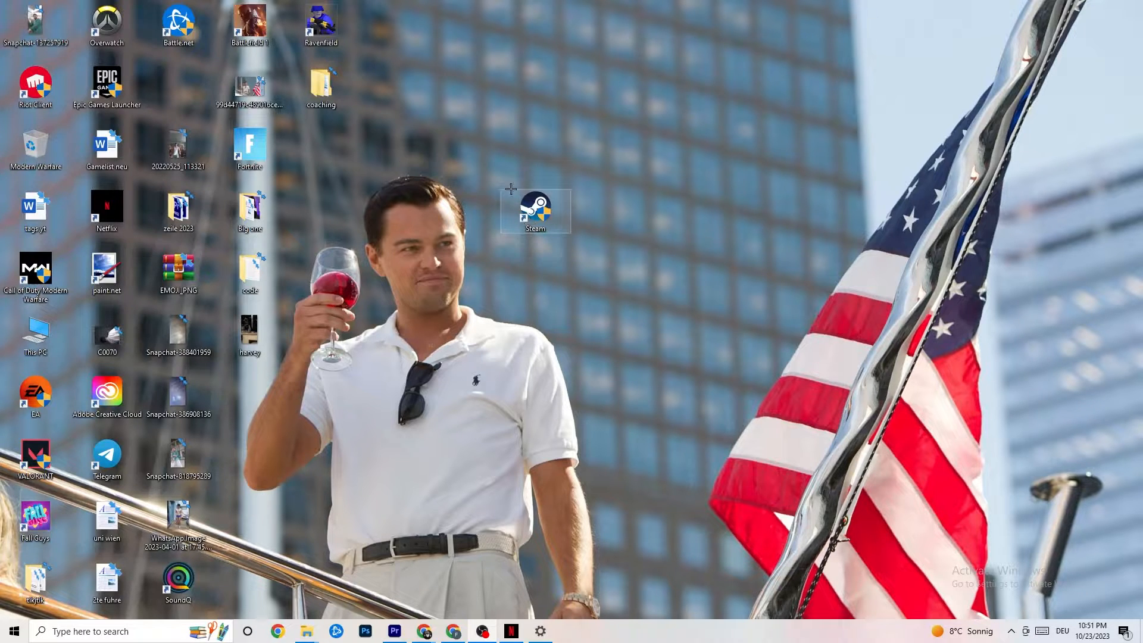
{"action": "right_click", "coordinate": [534, 209]}
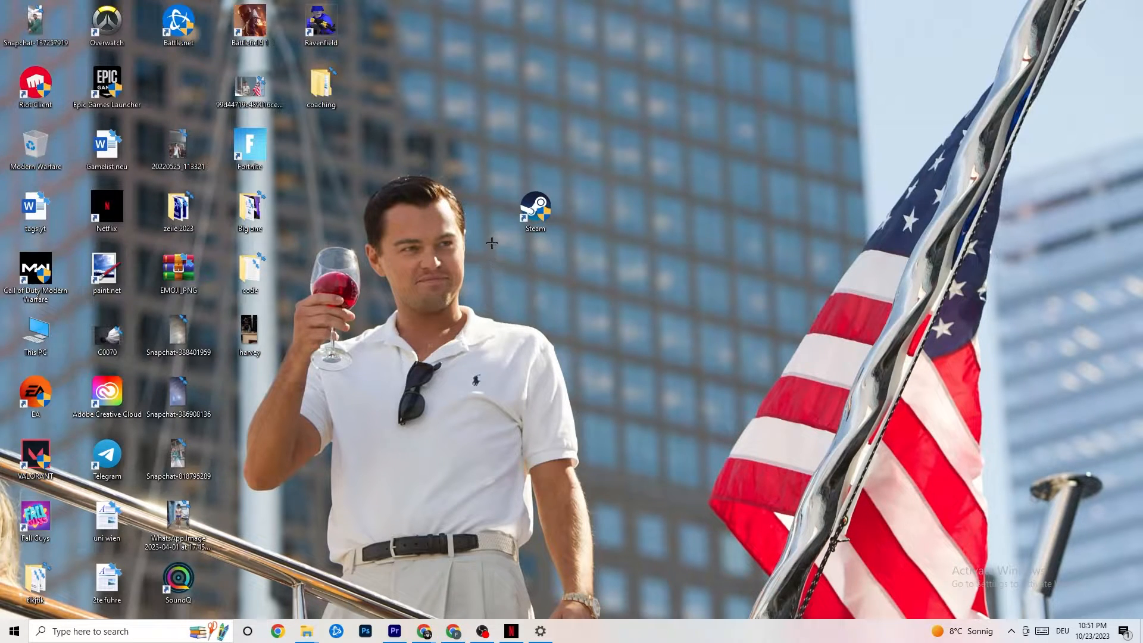
{"action": "mouse_move", "coordinate": [512, 246]}
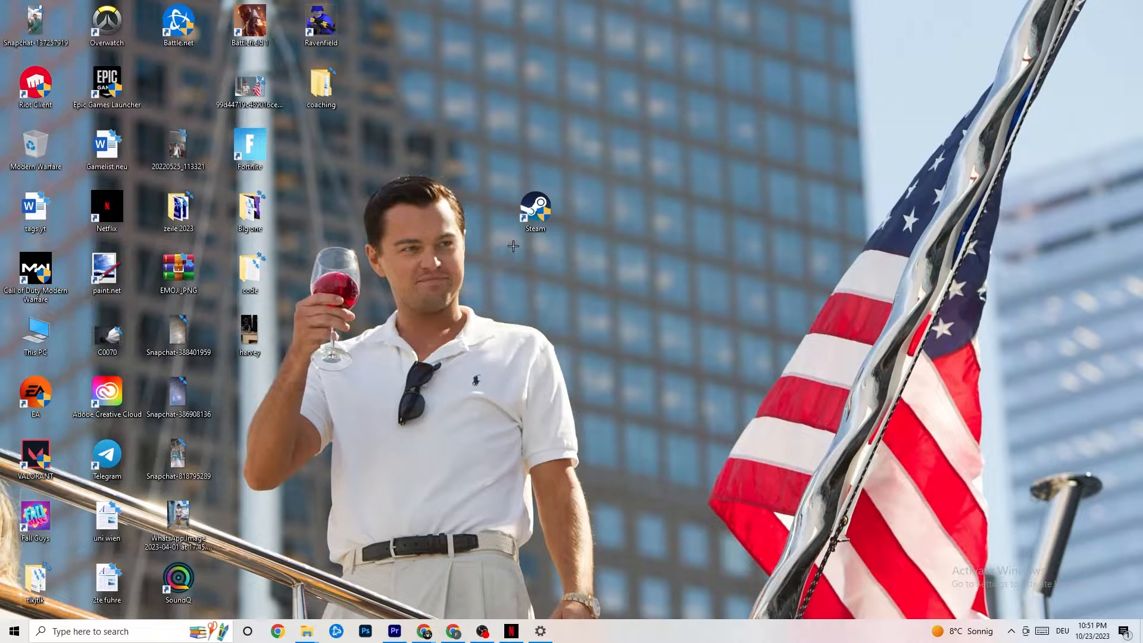
{"action": "mouse_move", "coordinate": [437, 479]}
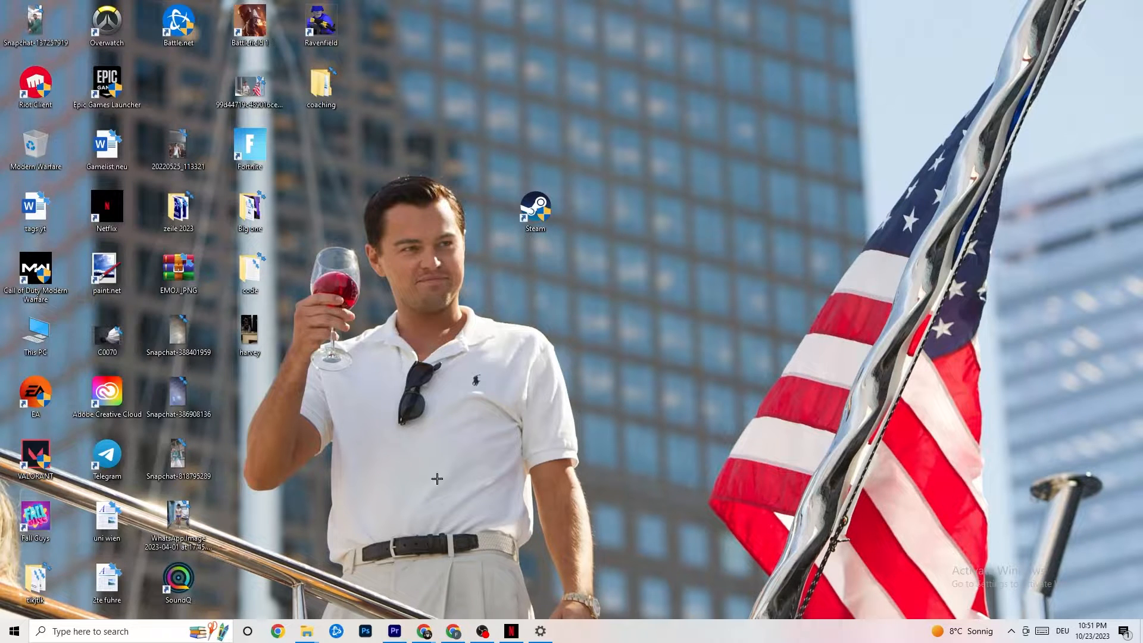
Step: Reopen Settings from Start and go into System, landing on the Display page
{"action": "left_click", "coordinate": [12, 631]}
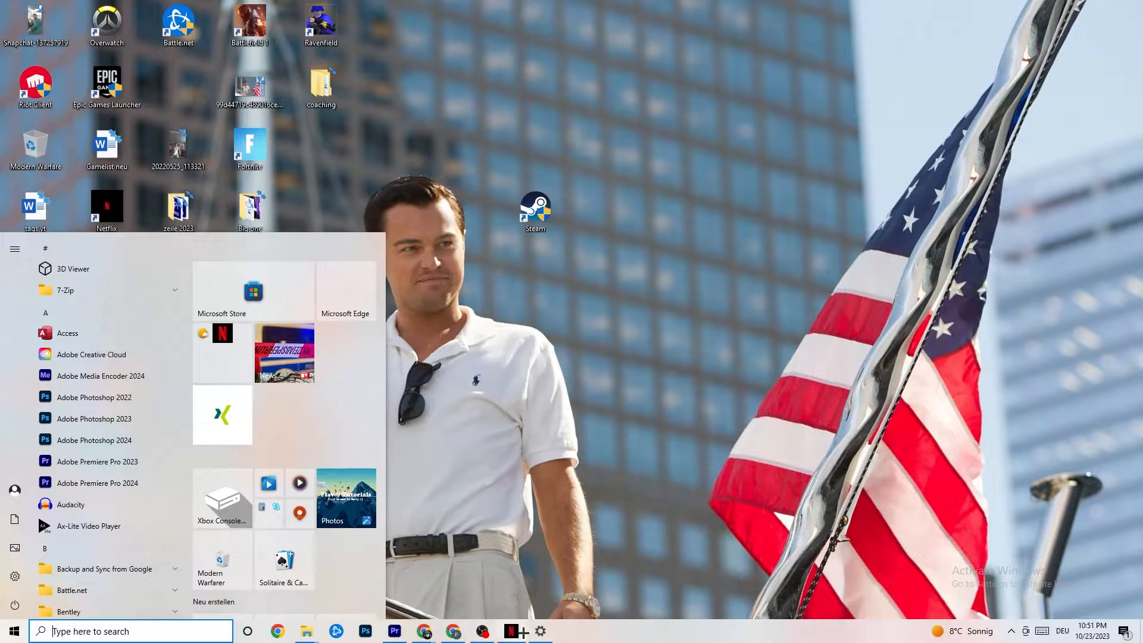
{"action": "left_click", "coordinate": [15, 576]}
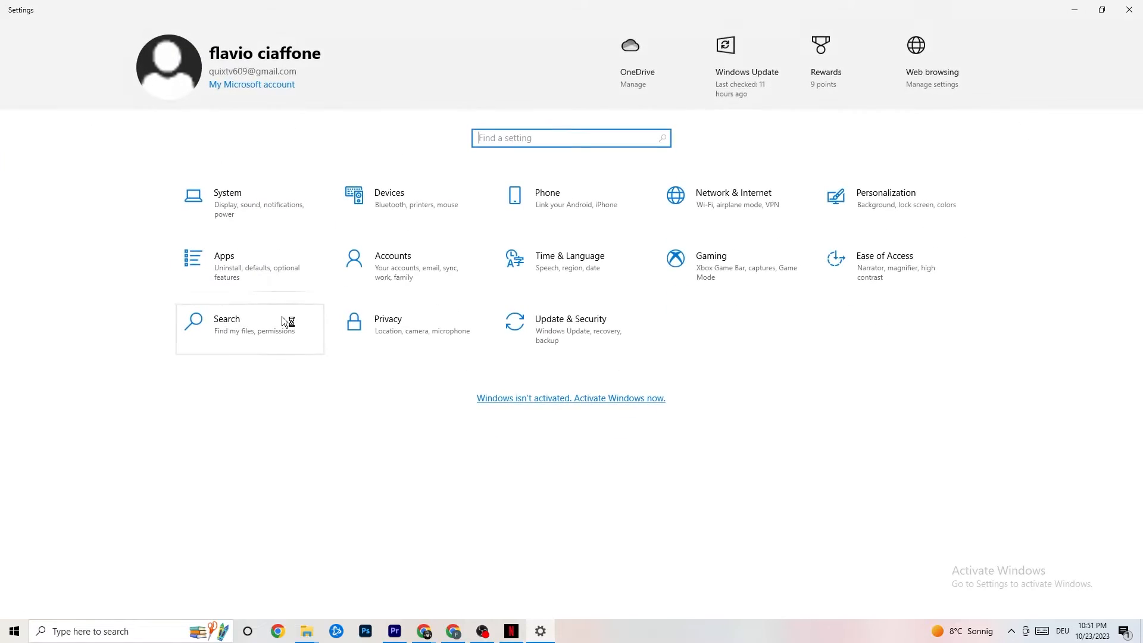
{"action": "mouse_move", "coordinate": [381, 331]}
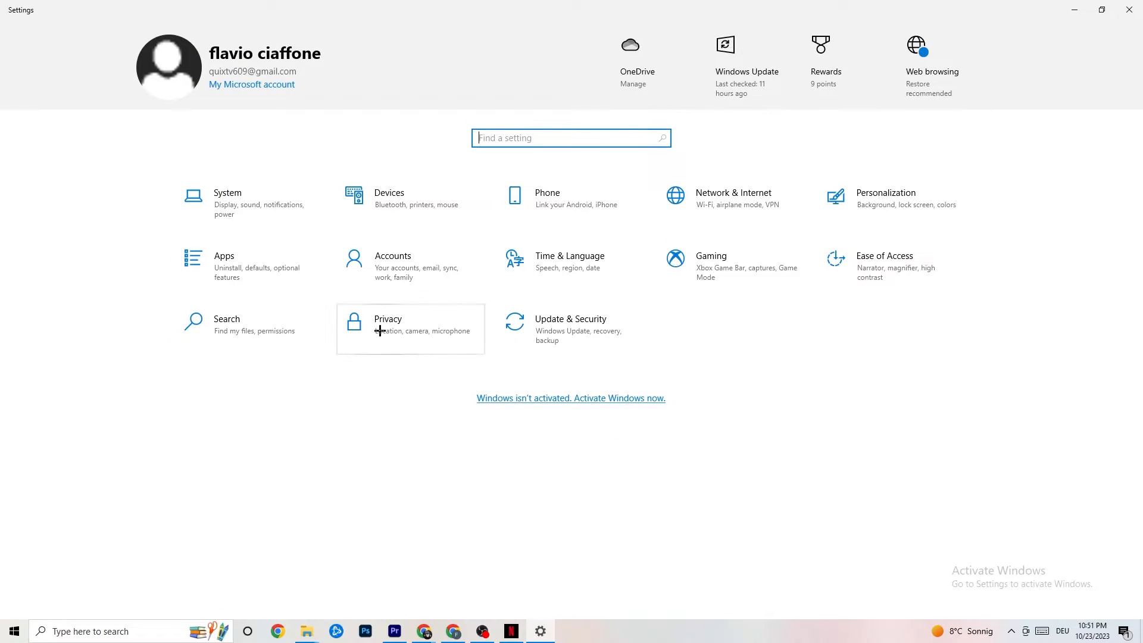
{"action": "left_click", "coordinate": [227, 200]}
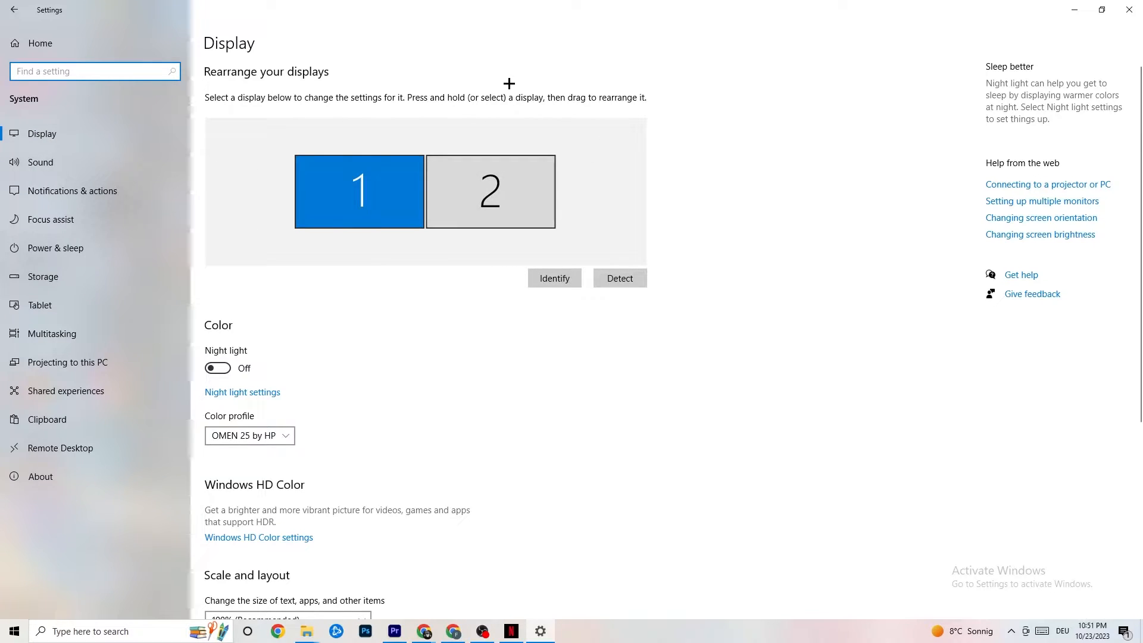
{"action": "mouse_move", "coordinate": [546, 116]}
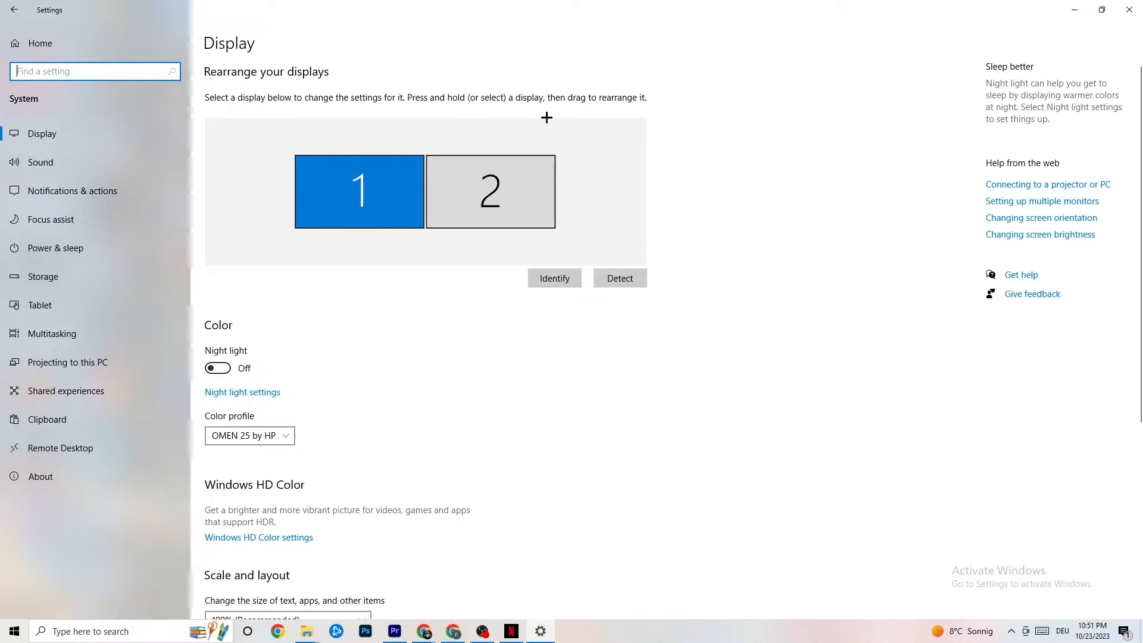
Step: Review the Display page (1920×1080, extended displays), then move to Power & sleep
{"action": "scroll", "scroll_direction": "down", "scroll_amount": 3}
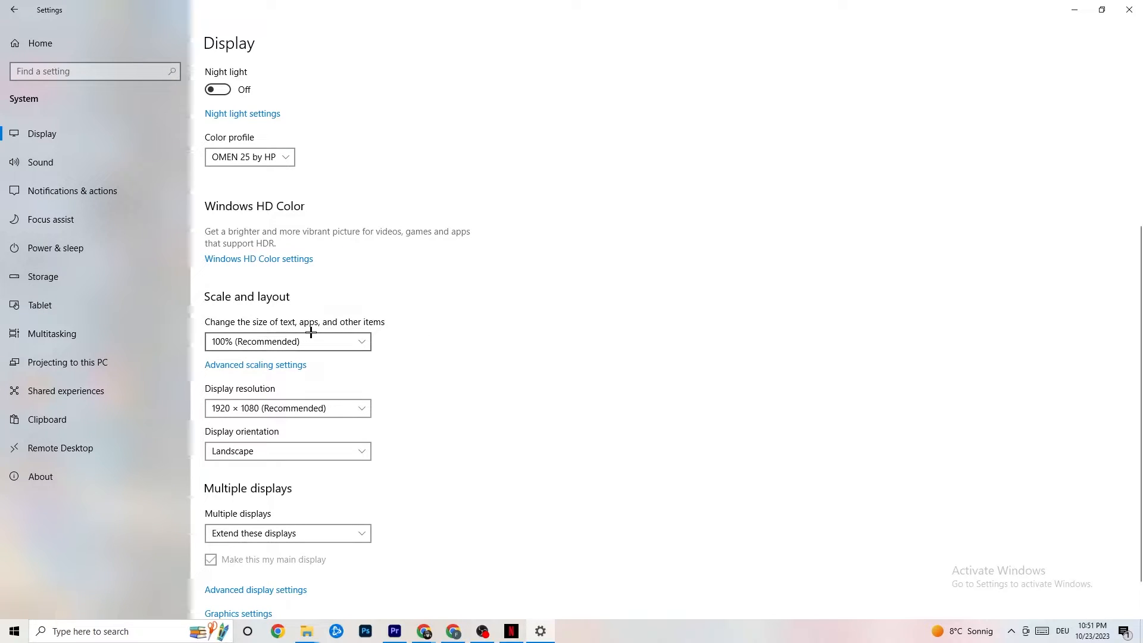
{"action": "mouse_move", "coordinate": [518, 291]}
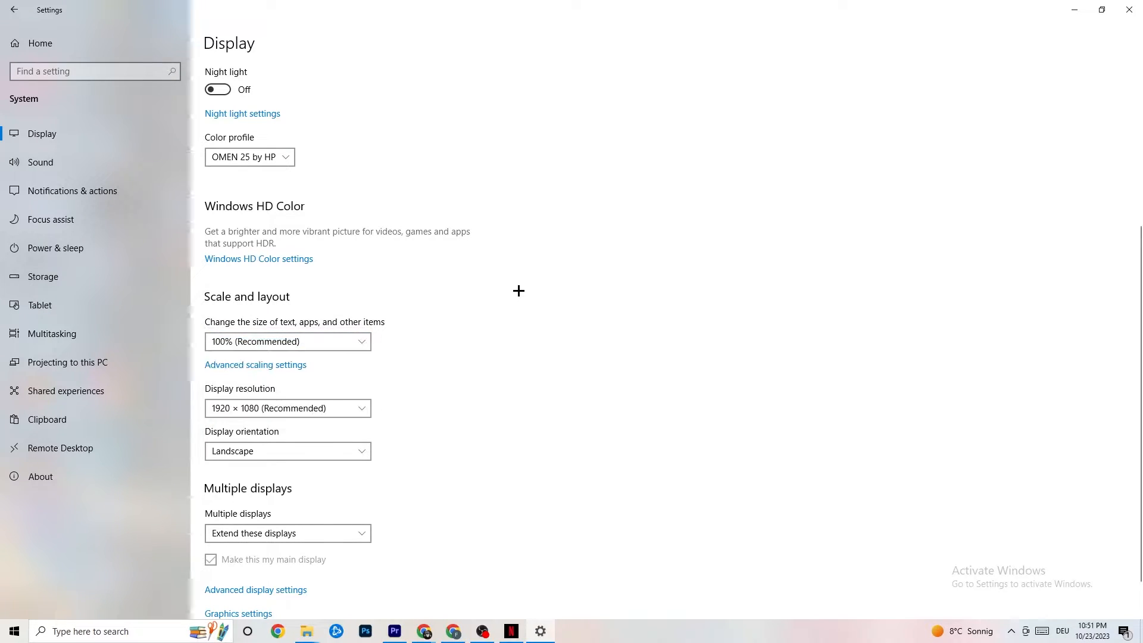
{"action": "mouse_move", "coordinate": [309, 291]}
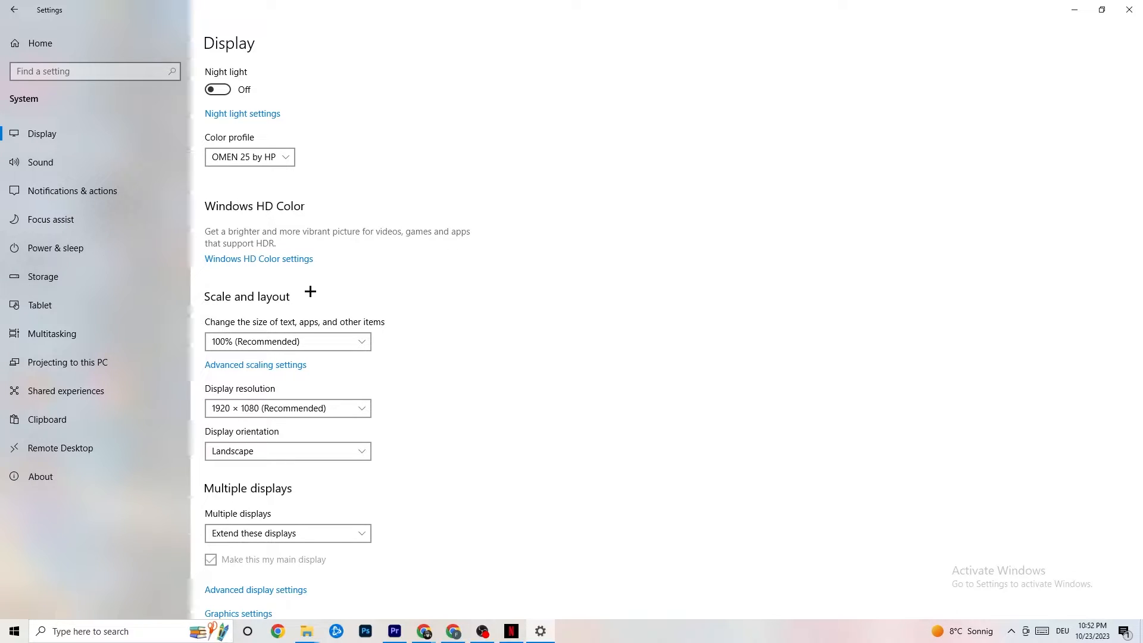
{"action": "mouse_move", "coordinate": [293, 262]}
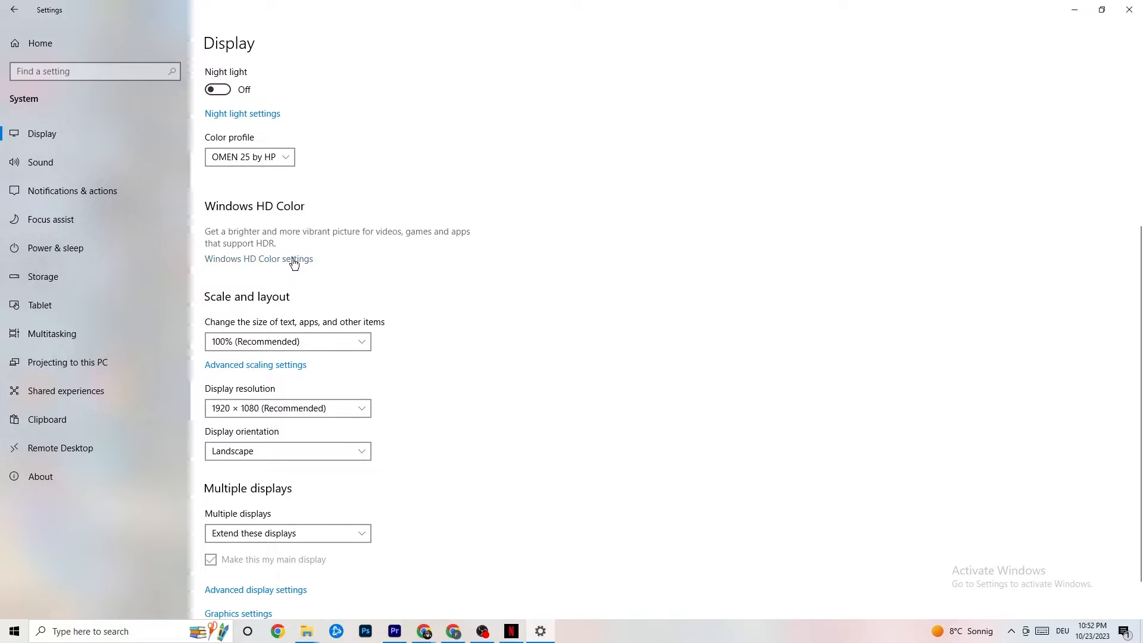
{"action": "left_click", "coordinate": [55, 248]}
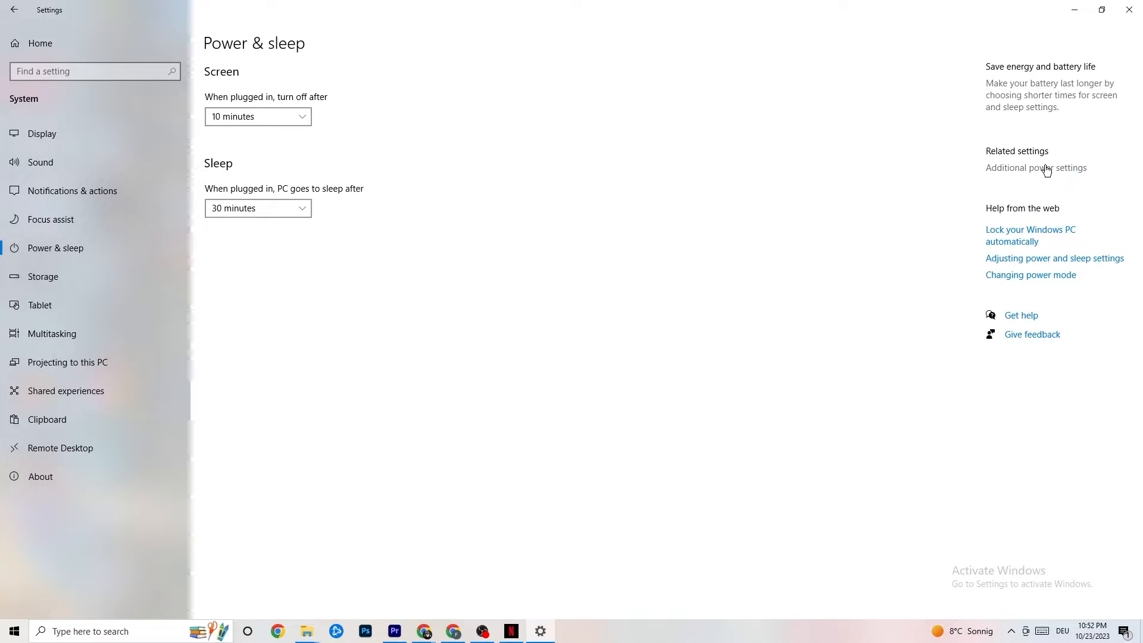
{"action": "left_click", "coordinate": [1034, 167]}
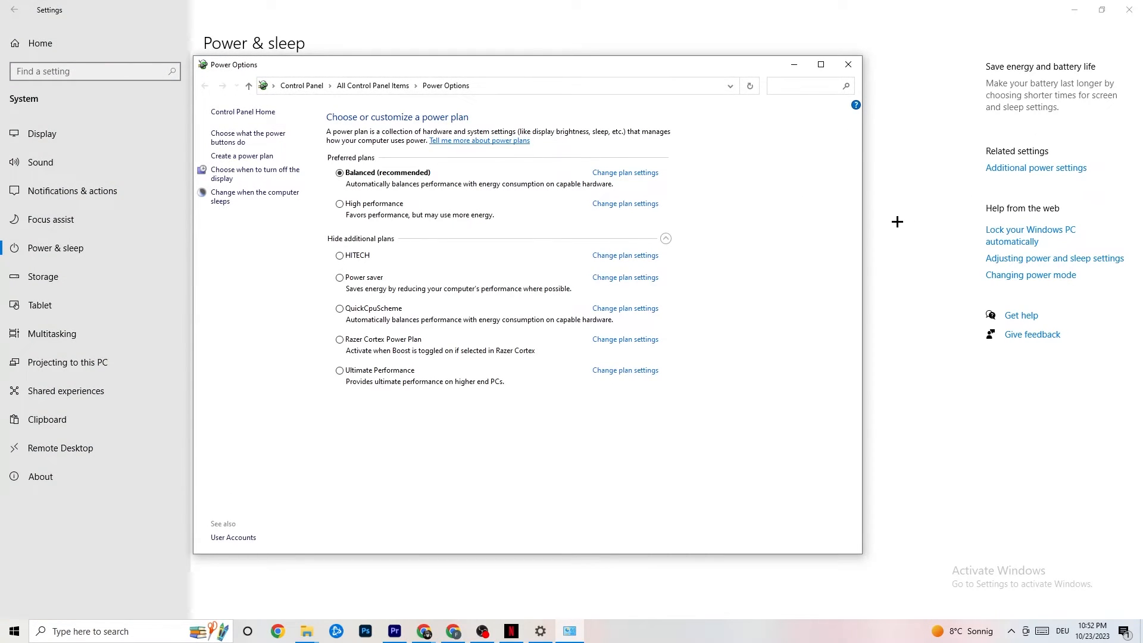
{"action": "mouse_move", "coordinate": [512, 190]}
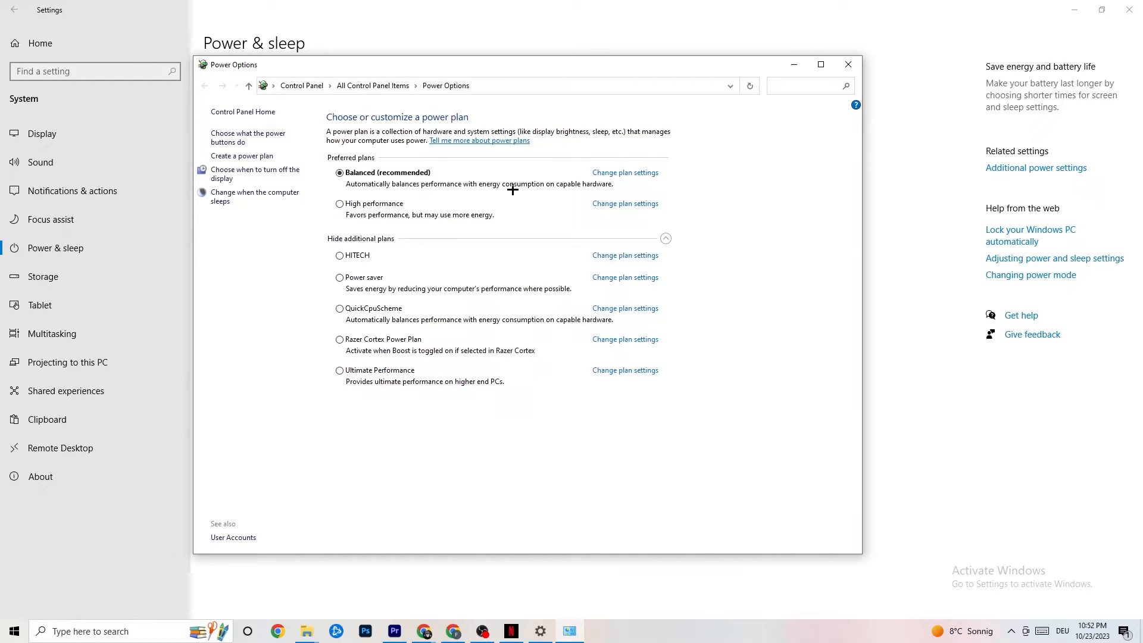
{"action": "mouse_move", "coordinate": [449, 190]}
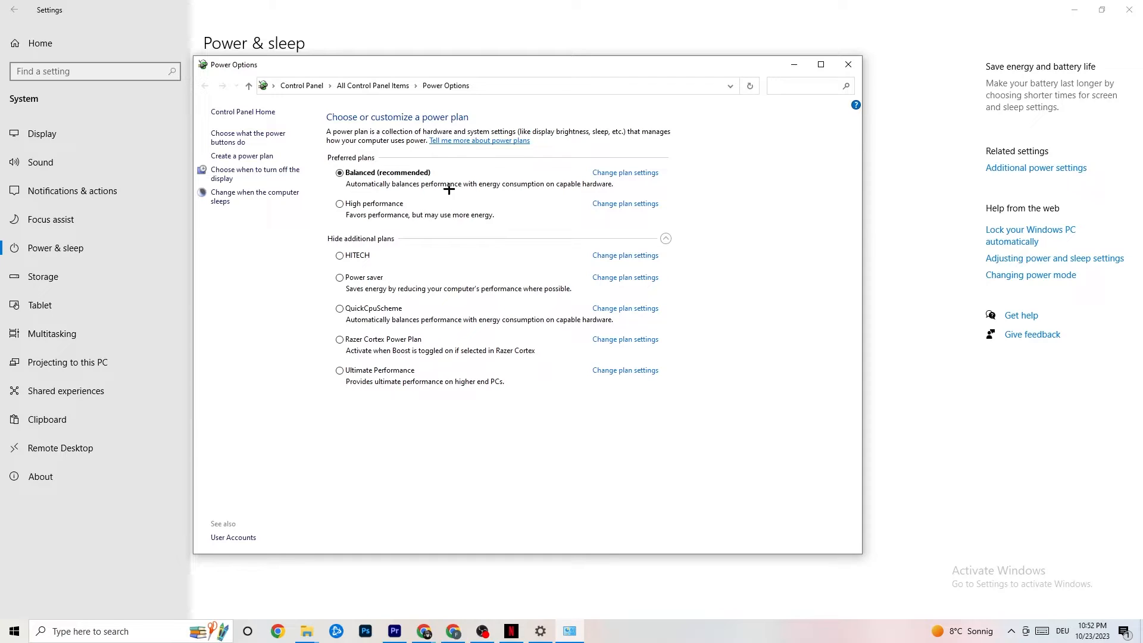
{"action": "mouse_move", "coordinate": [365, 179]}
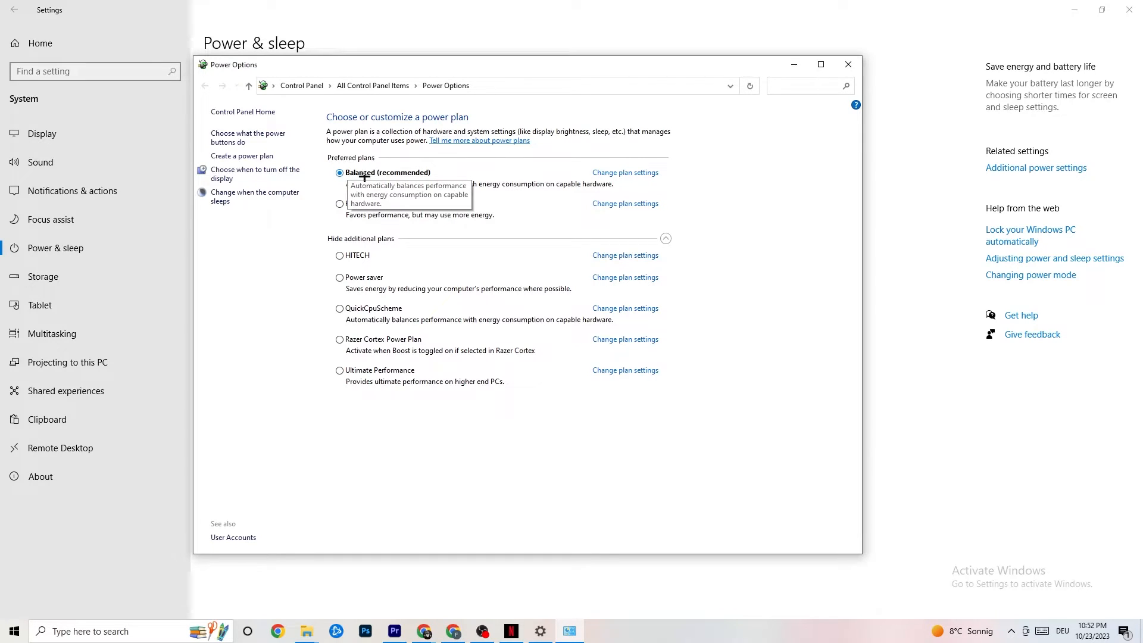
{"action": "mouse_move", "coordinate": [352, 206]}
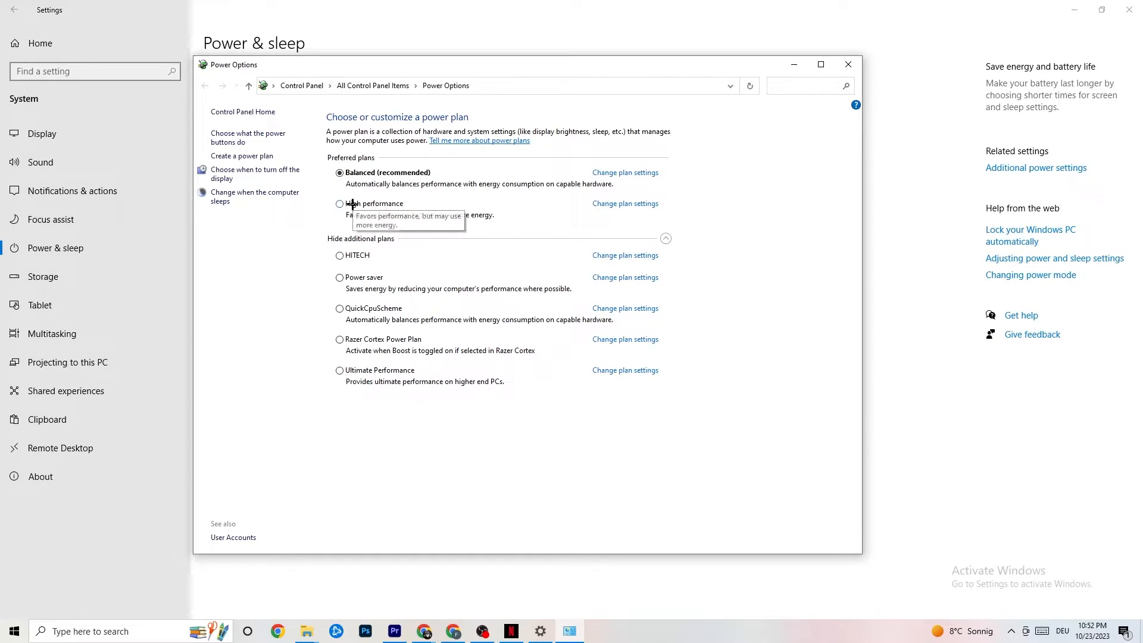
{"action": "mouse_move", "coordinate": [317, 301]}
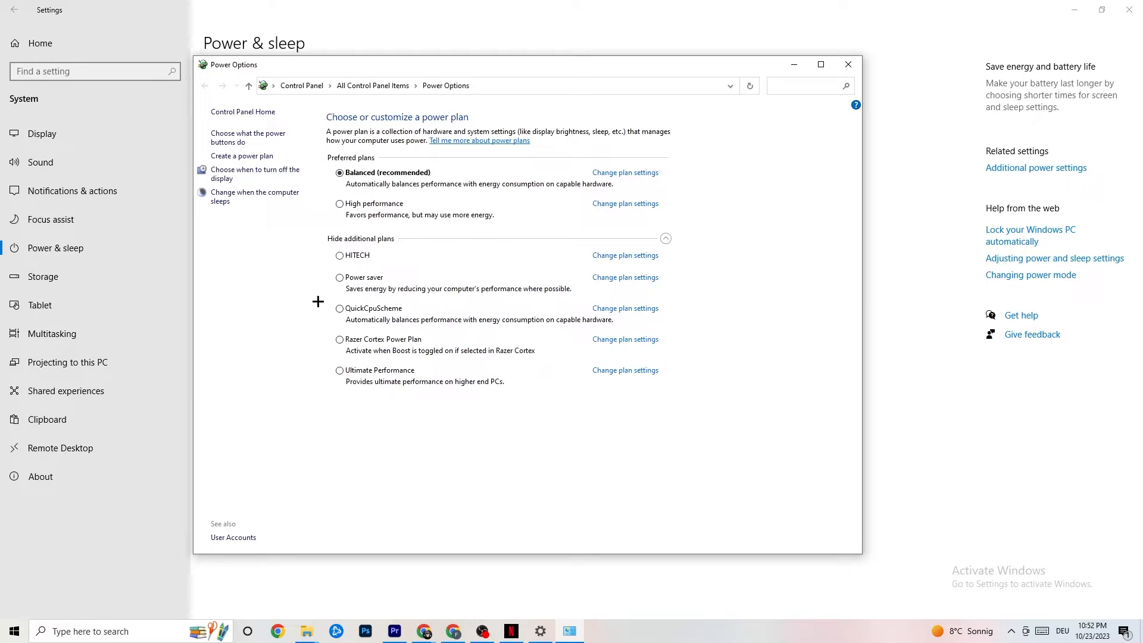
{"action": "mouse_move", "coordinate": [382, 228]}
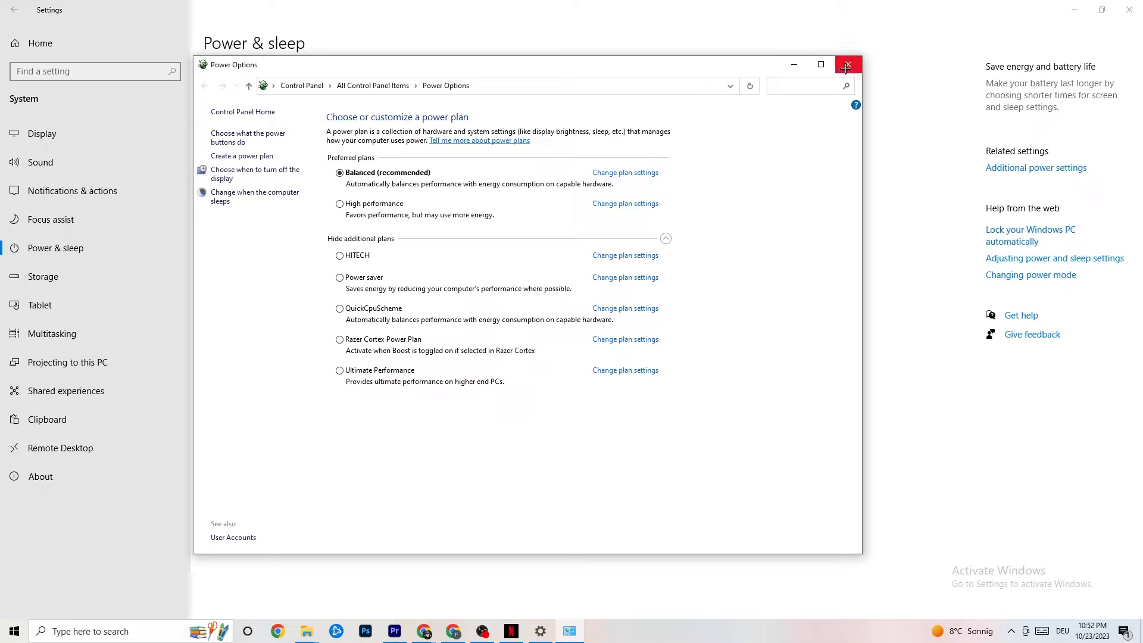
{"action": "left_click", "coordinate": [847, 64]}
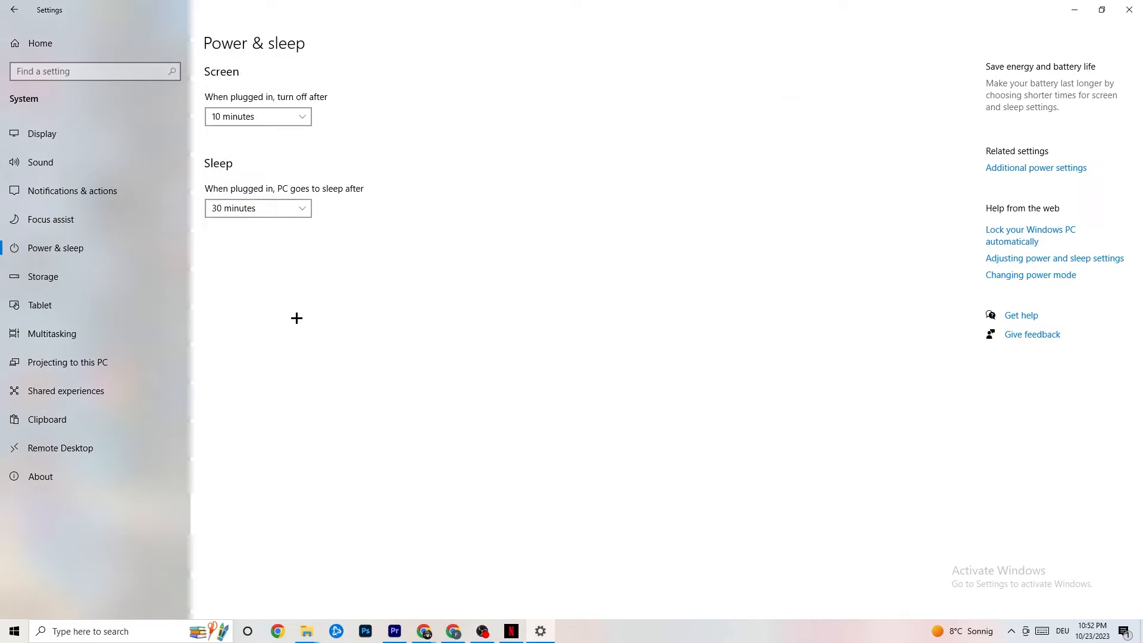
Step: From Storage, view the Storage Sense configuration: on, running every week
{"action": "left_click", "coordinate": [43, 277]}
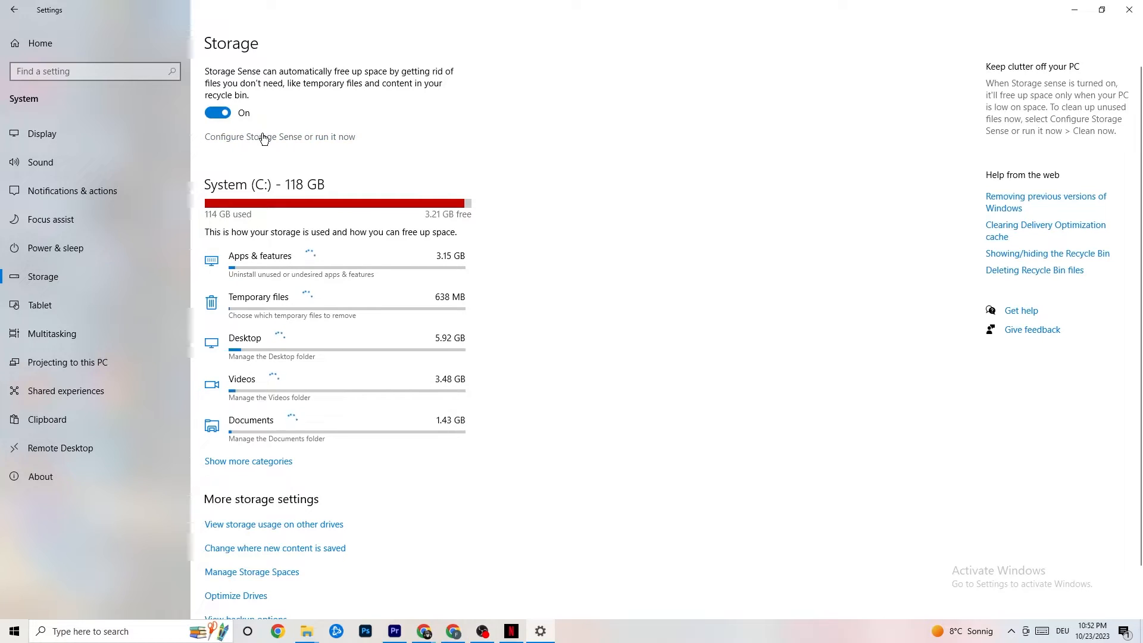
{"action": "left_click", "coordinate": [279, 137]}
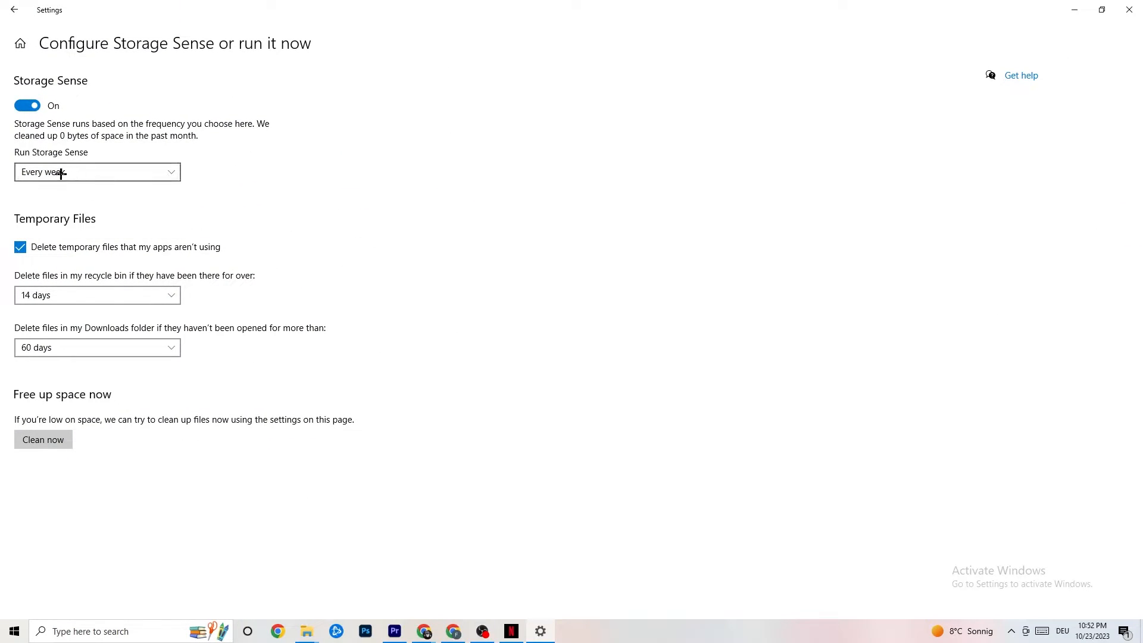
{"action": "mouse_move", "coordinate": [34, 151]}
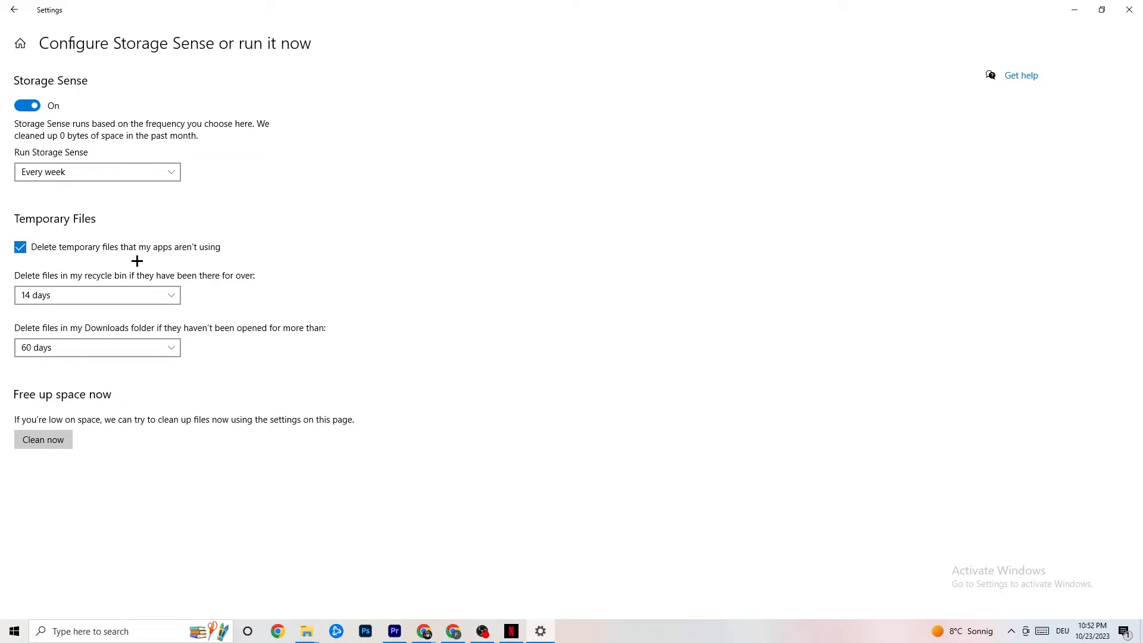
{"action": "mouse_move", "coordinate": [385, 307]}
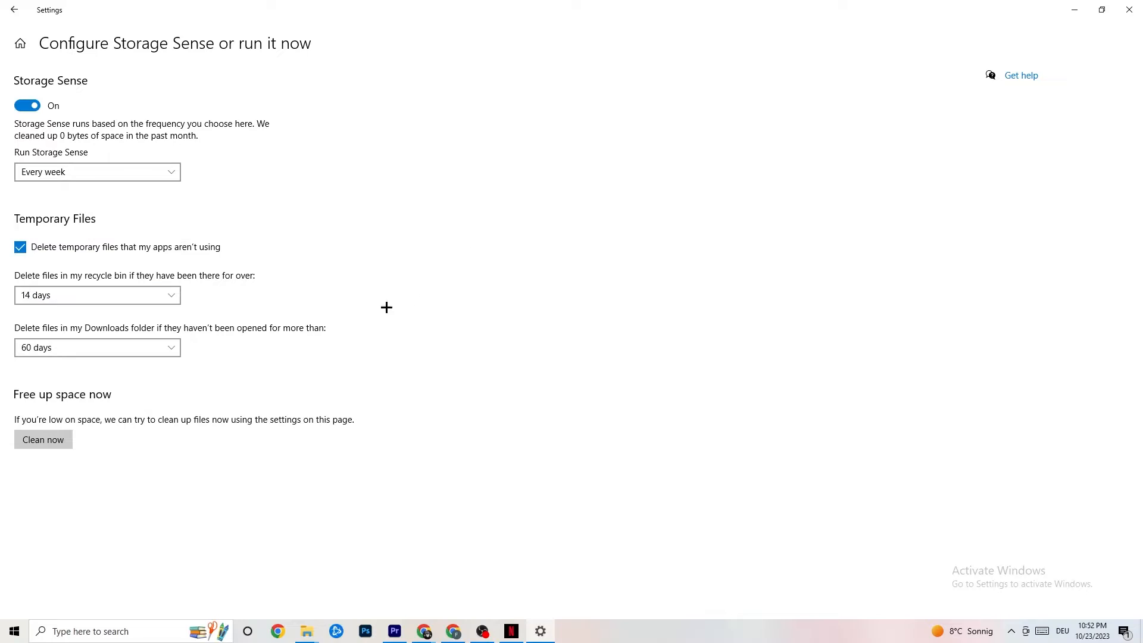
{"action": "mouse_move", "coordinate": [430, 150]}
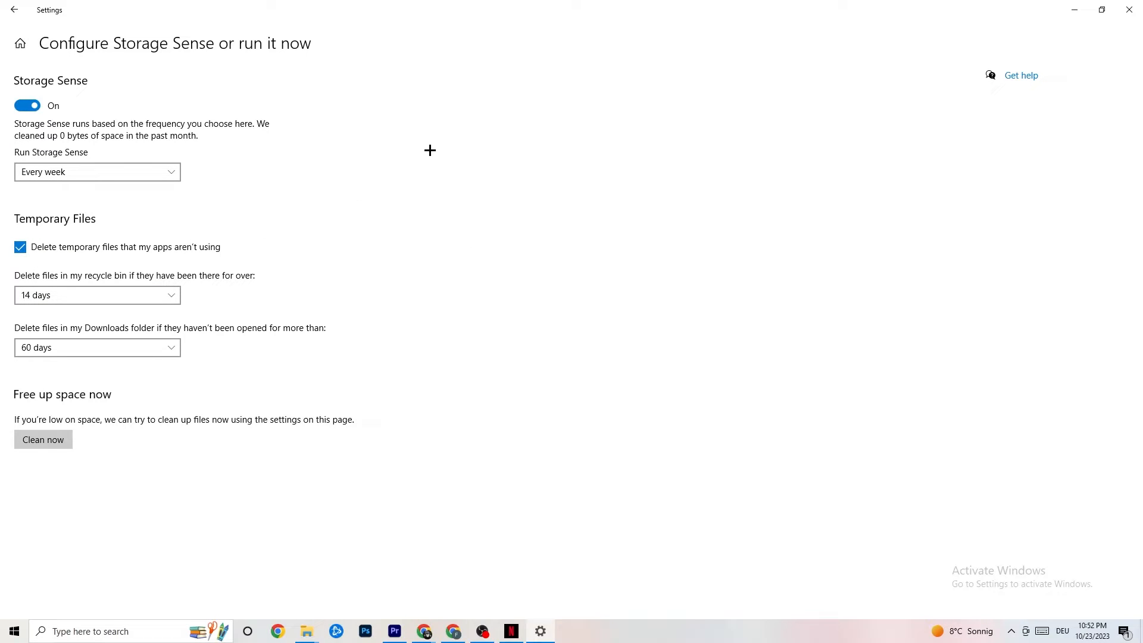
{"action": "mouse_move", "coordinate": [479, 142]}
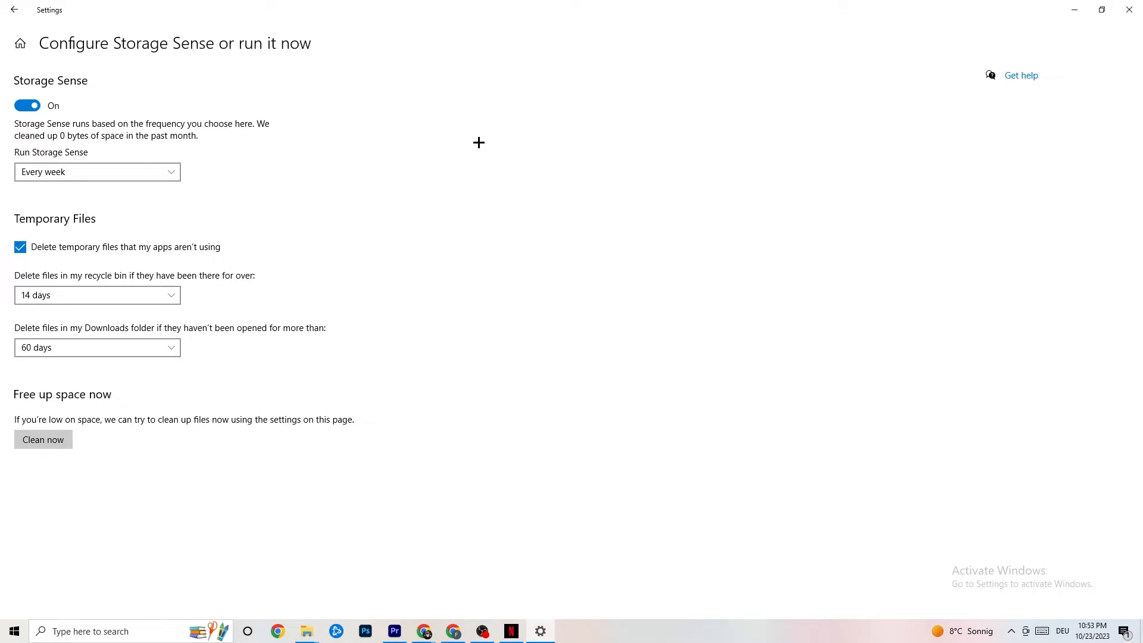
{"action": "mouse_move", "coordinate": [34, 14]}
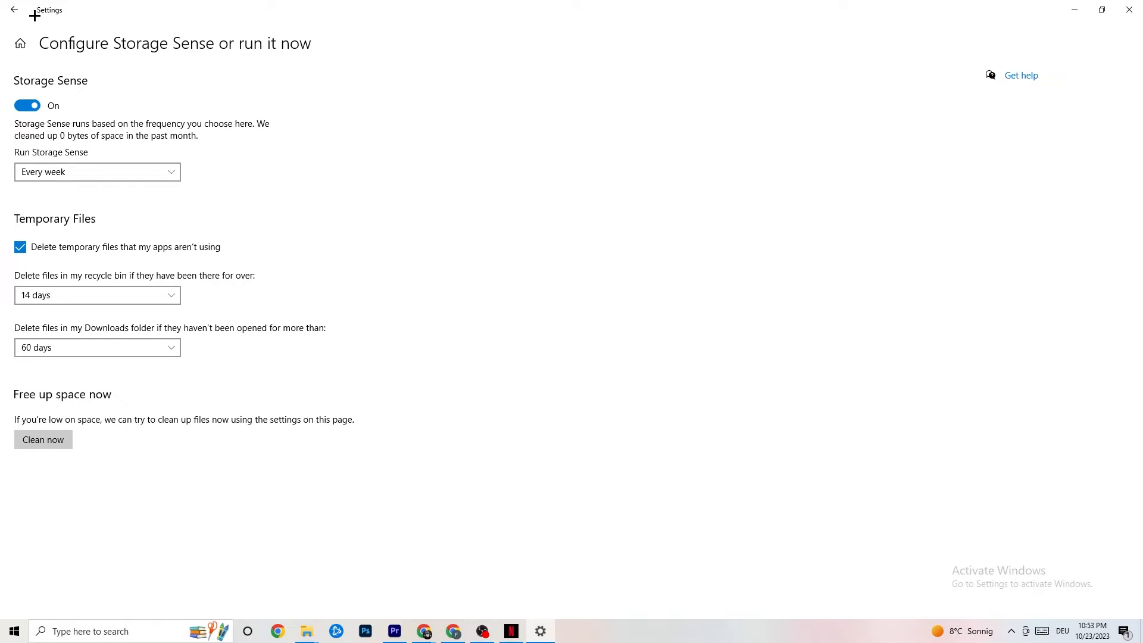
Step: Back out to the Settings home and enter Gaming, where Xbox Game Bar is switched off
{"action": "left_click", "coordinate": [13, 10]}
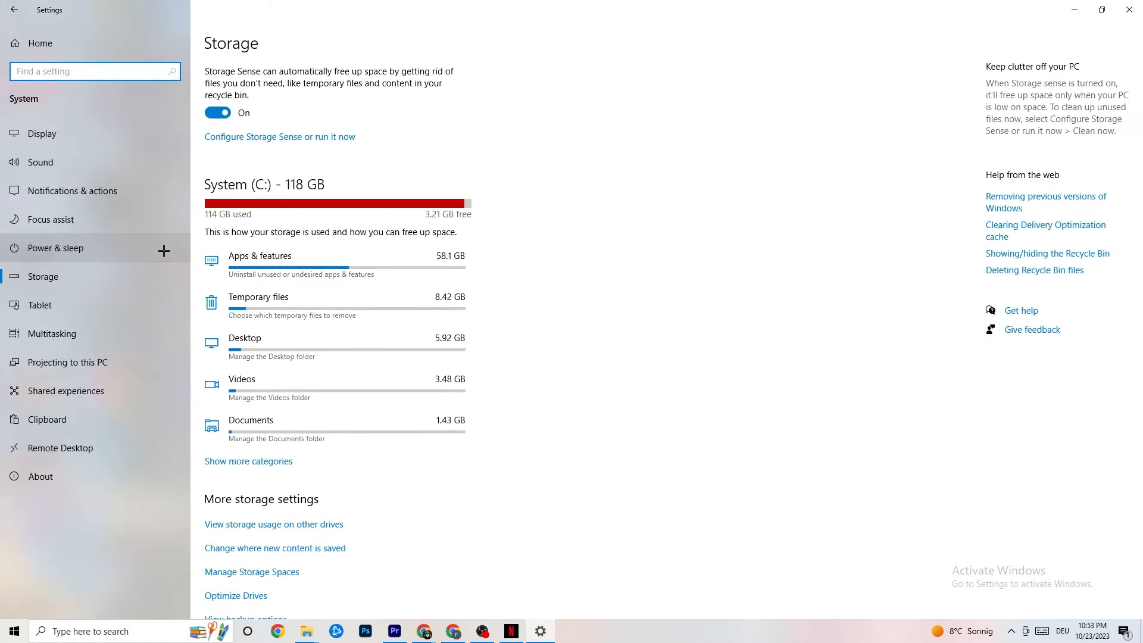
{"action": "left_click", "coordinate": [14, 10]}
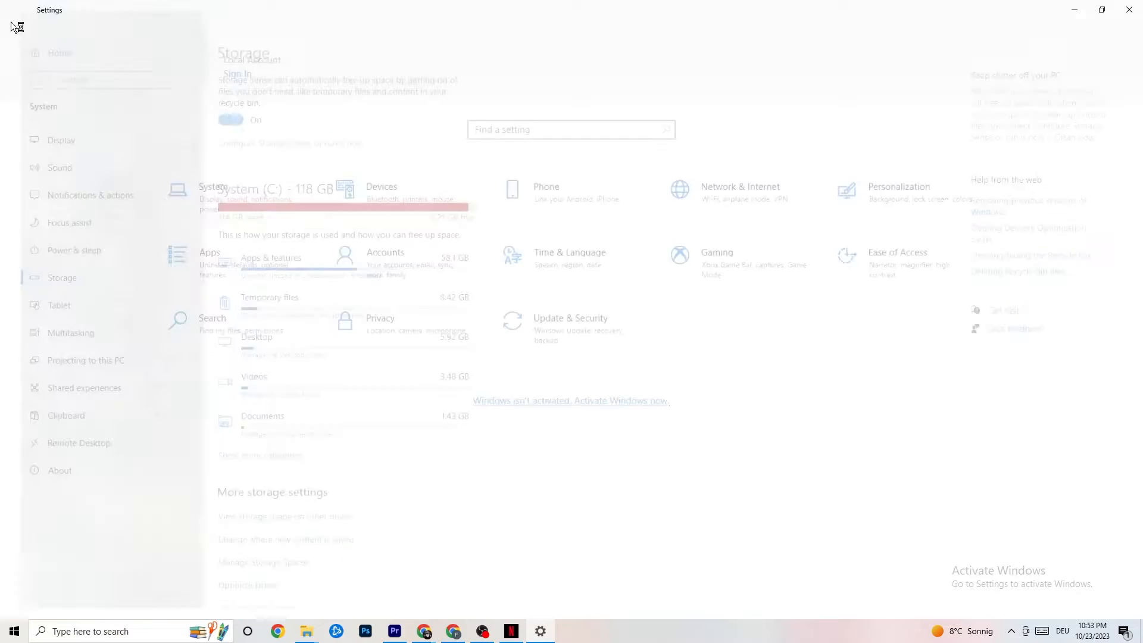
{"action": "left_click", "coordinate": [60, 52]}
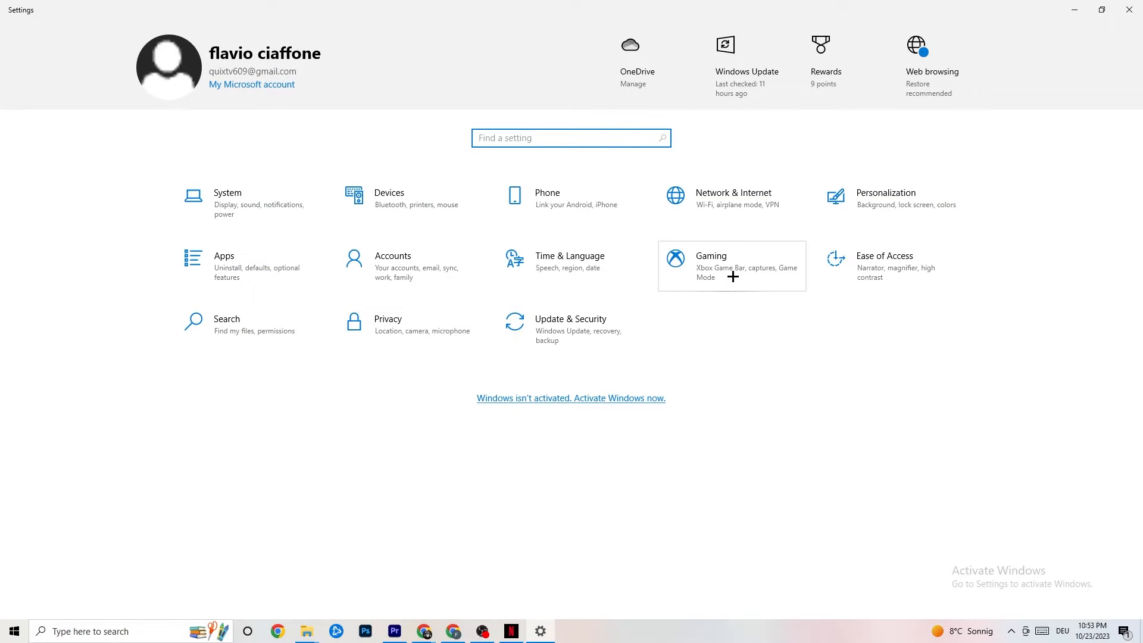
{"action": "left_click", "coordinate": [709, 256]}
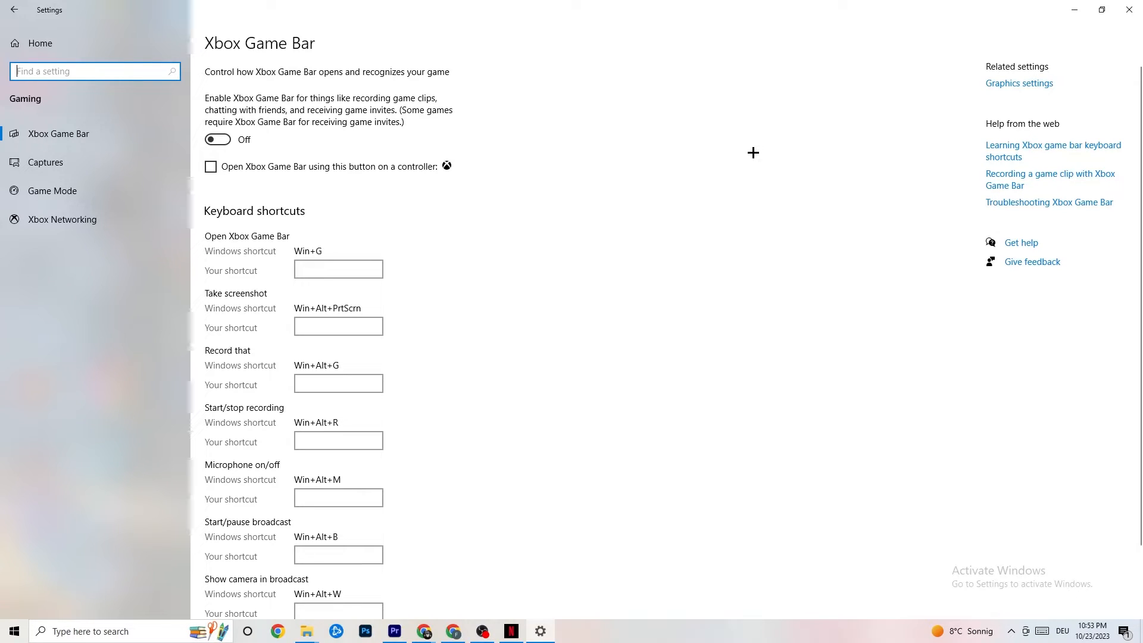
{"action": "mouse_move", "coordinate": [319, 163]}
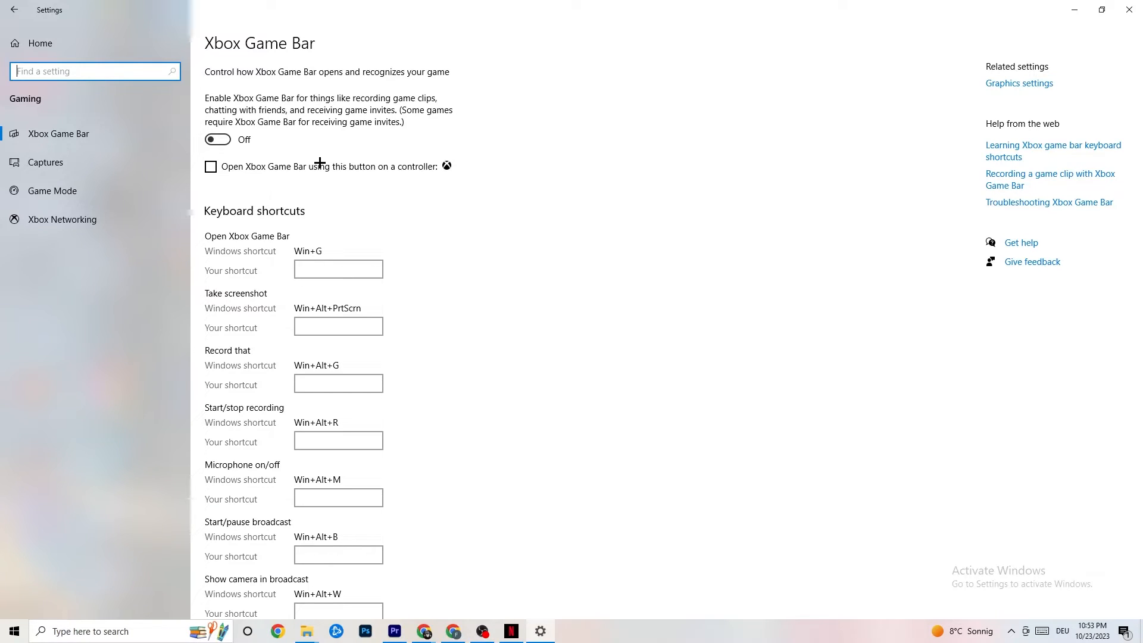
{"action": "mouse_move", "coordinate": [308, 162]}
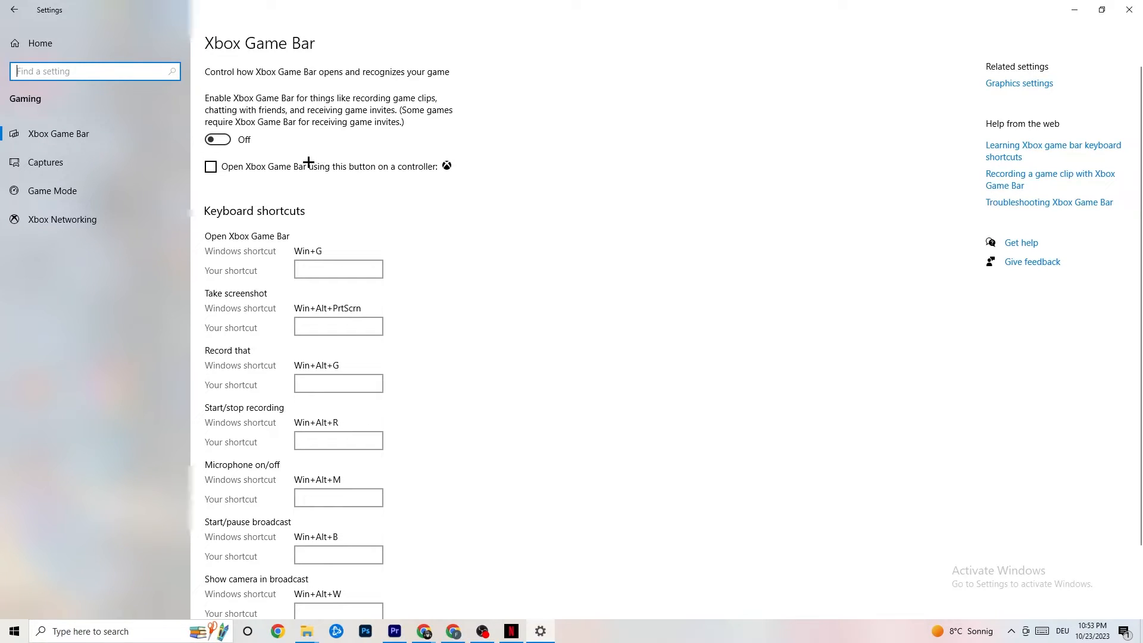
Step: View Captures and confirm background recording while gaming is off
{"action": "left_click", "coordinate": [44, 162]}
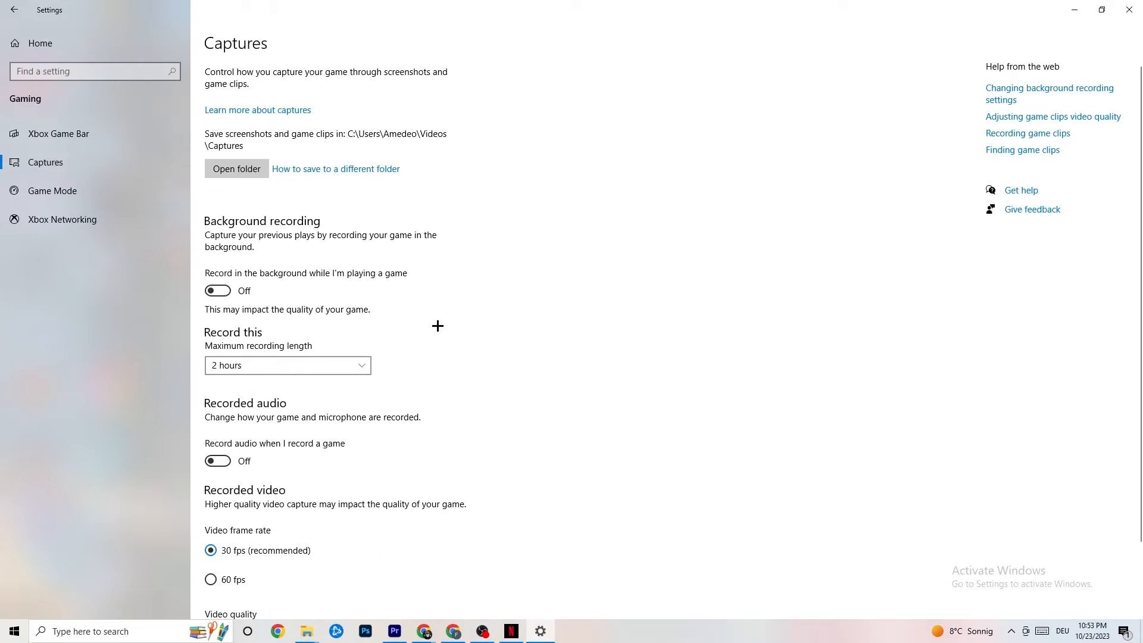
{"action": "mouse_move", "coordinate": [223, 230]}
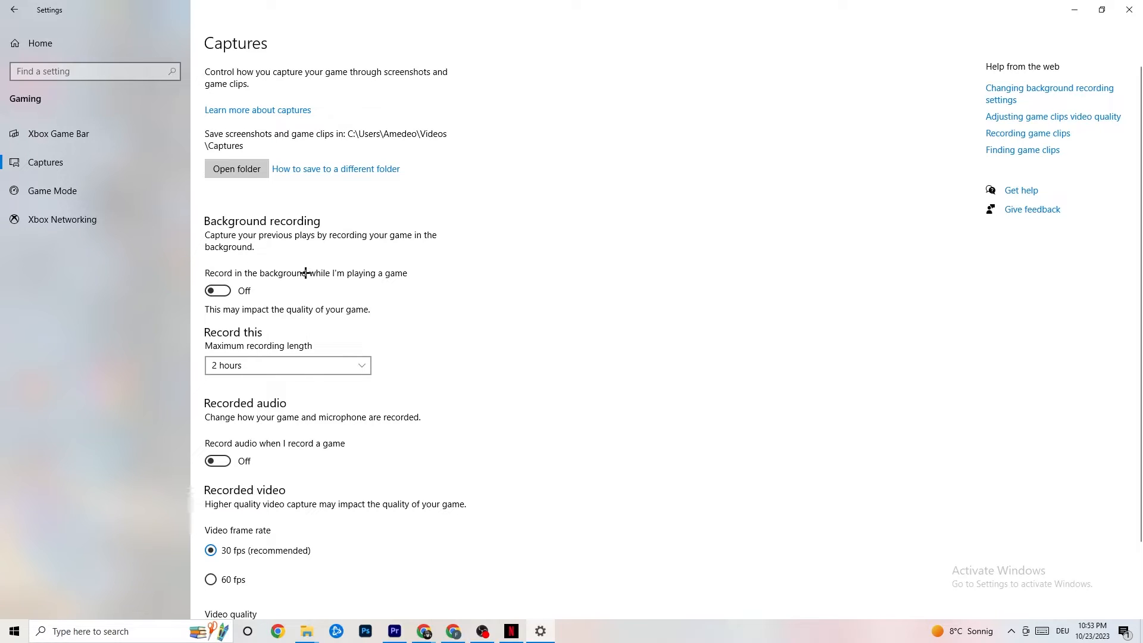
{"action": "mouse_move", "coordinate": [420, 262]}
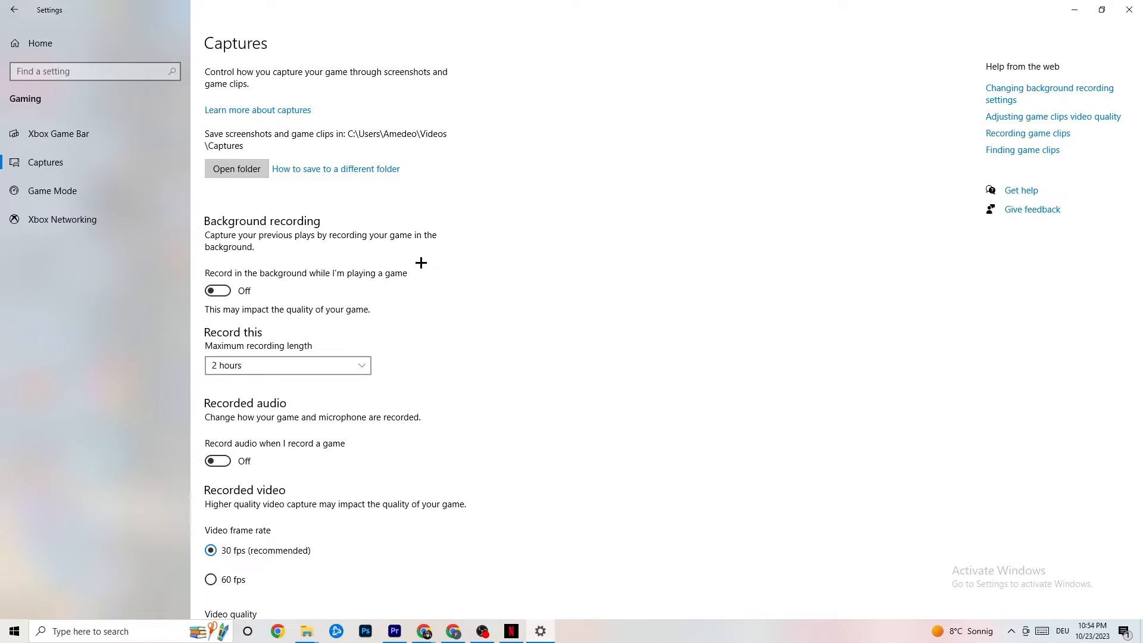
{"action": "mouse_move", "coordinate": [264, 455]}
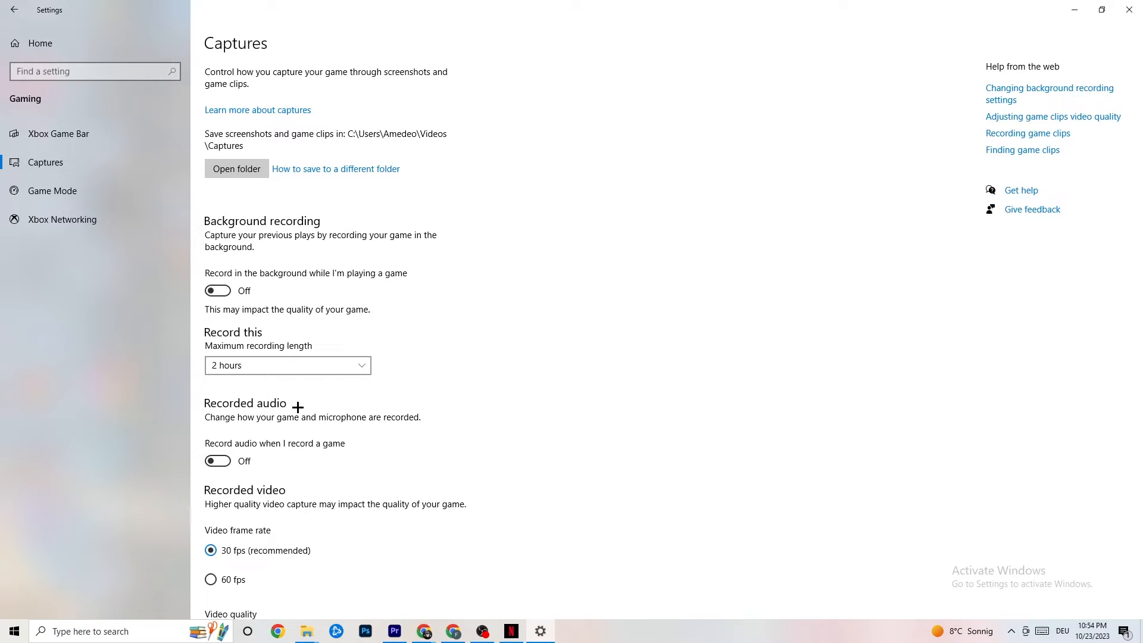
{"action": "mouse_move", "coordinate": [278, 395]}
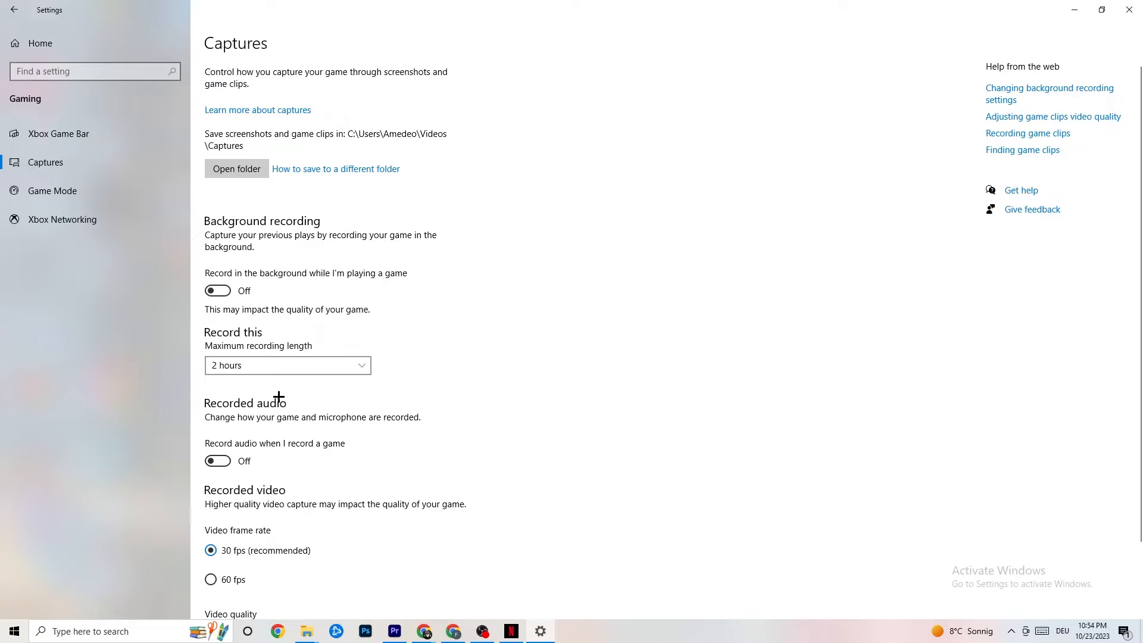
{"action": "mouse_move", "coordinate": [83, 235]}
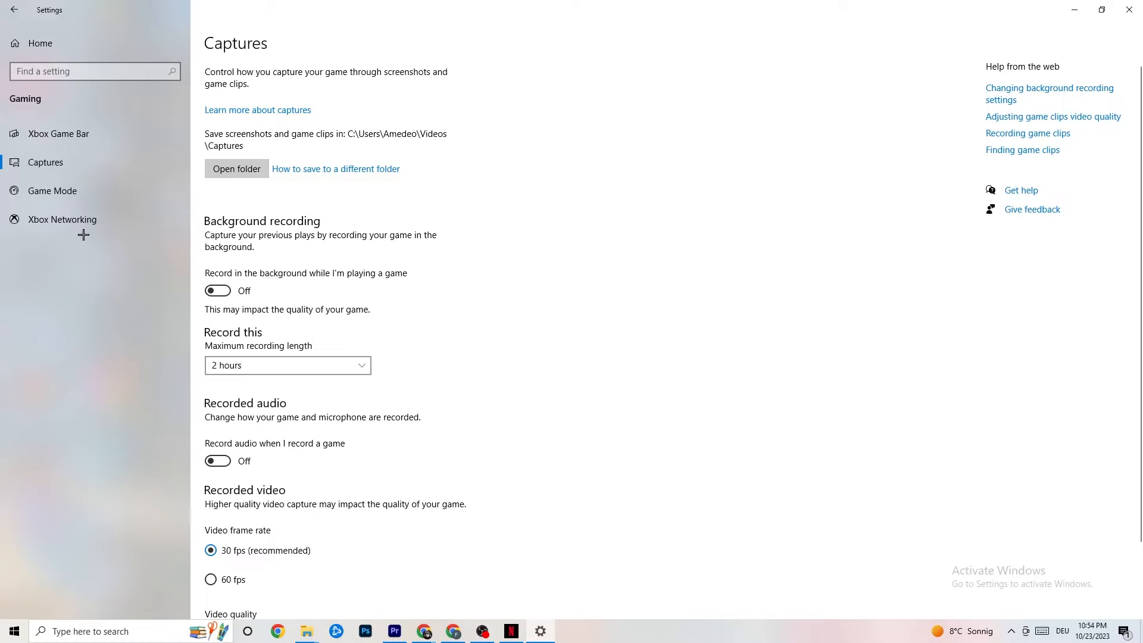
Step: View Game Mode and confirm it is turned on
{"action": "left_click", "coordinate": [51, 191]}
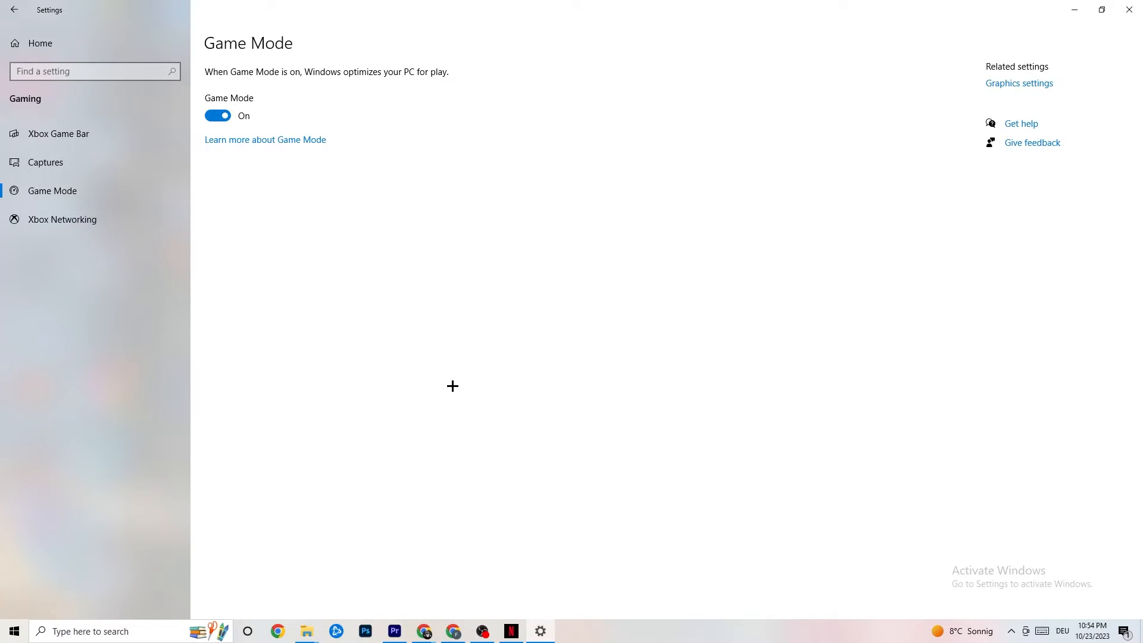
{"action": "mouse_move", "coordinate": [398, 368]}
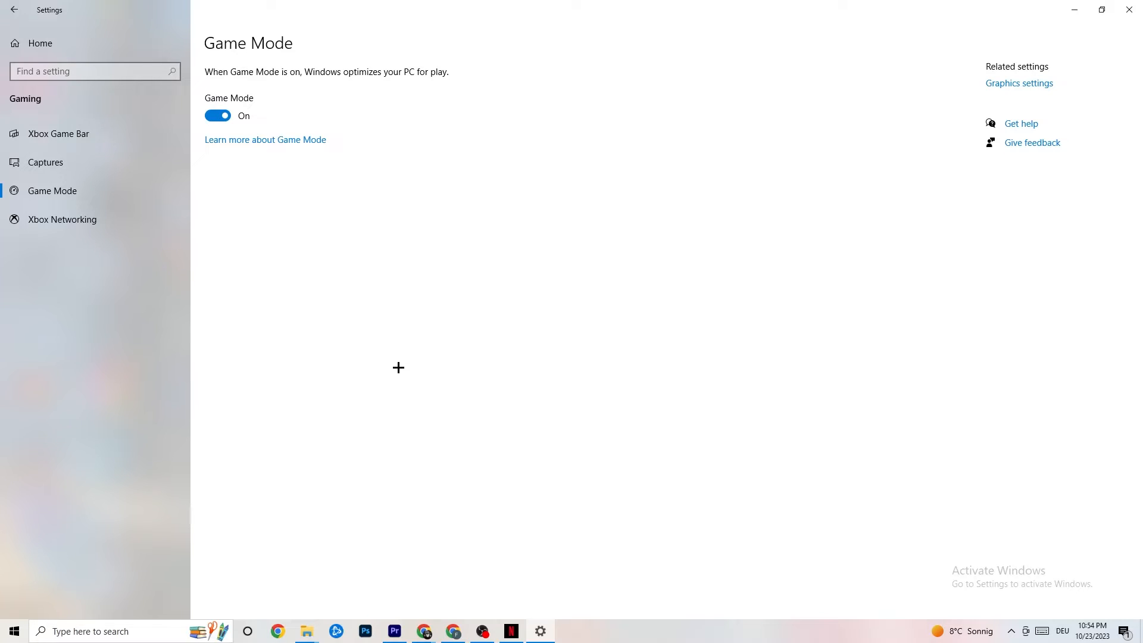
{"action": "mouse_move", "coordinate": [135, 168]}
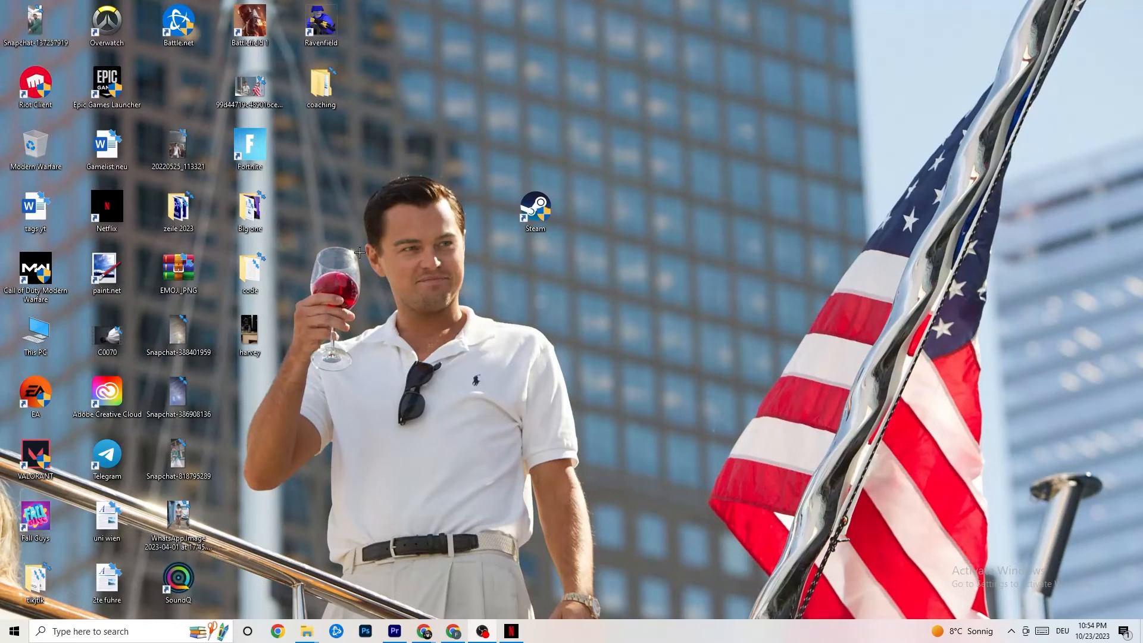
{"action": "mouse_move", "coordinate": [400, 304]}
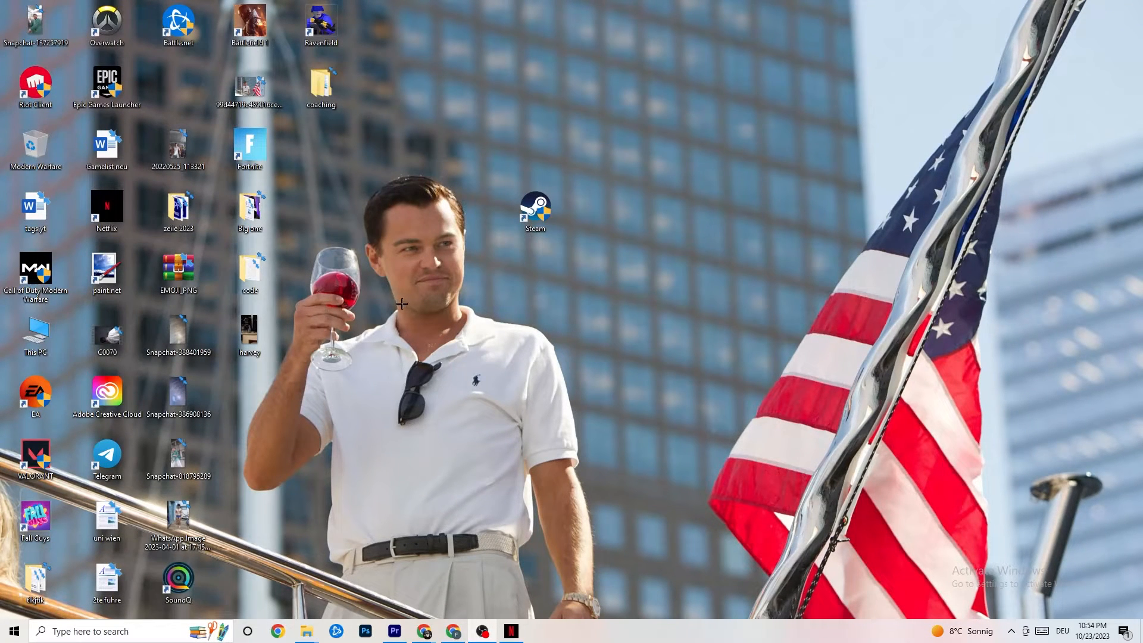
{"action": "mouse_move", "coordinate": [565, 488]}
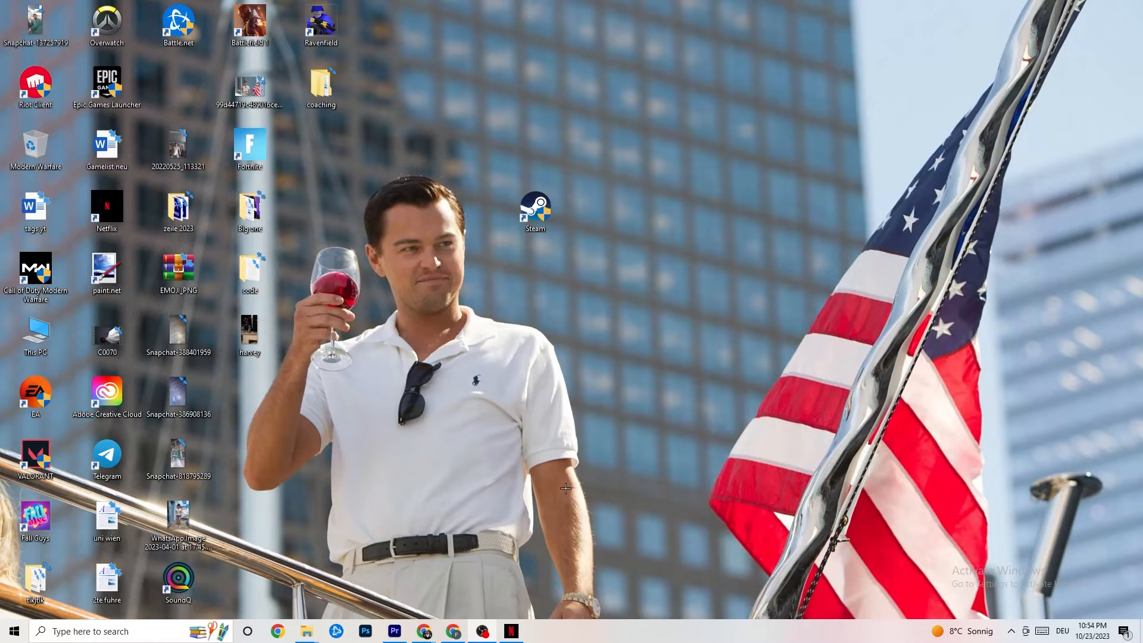
Step: Launch Task Manager from the taskbar's right-click menu
{"action": "right_click", "coordinate": [587, 631]}
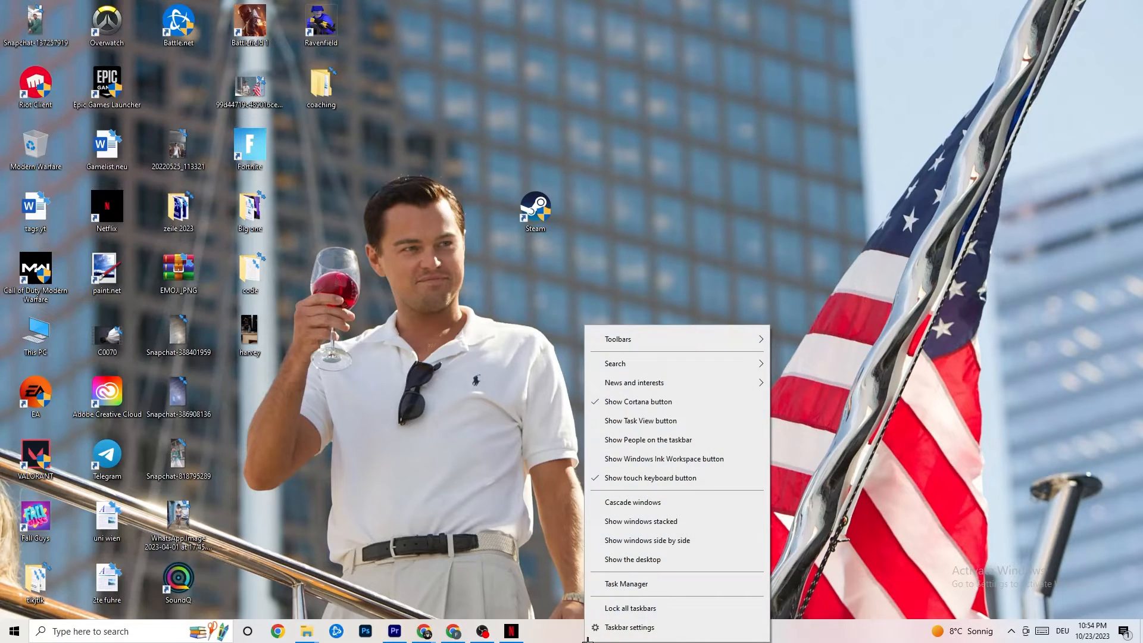
{"action": "left_click", "coordinate": [642, 76]}
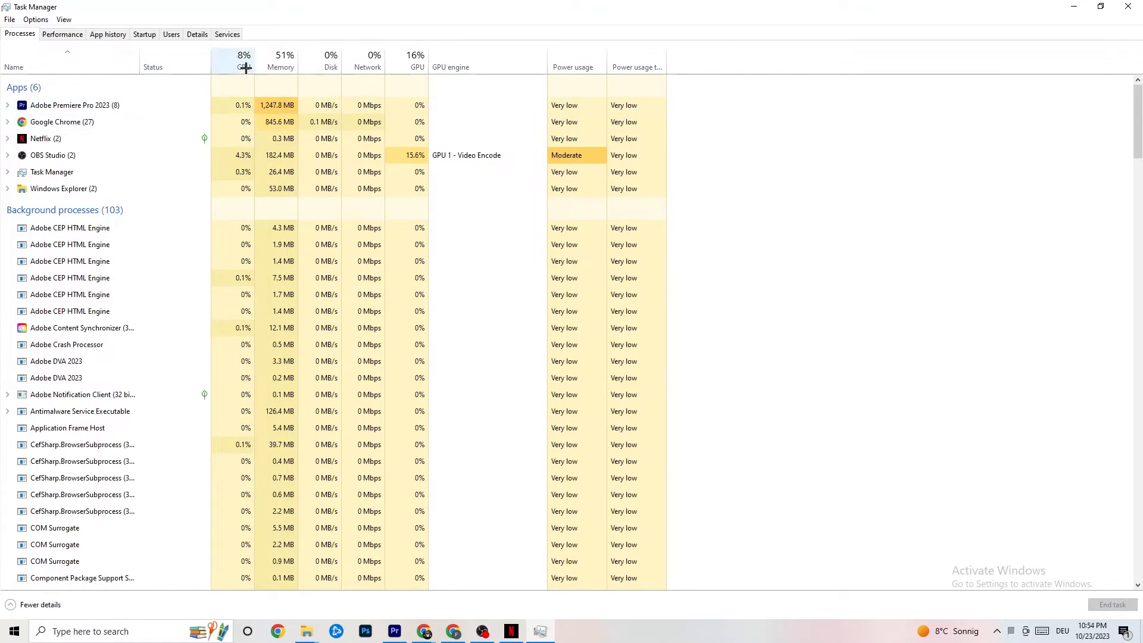
{"action": "mouse_move", "coordinate": [397, 67]}
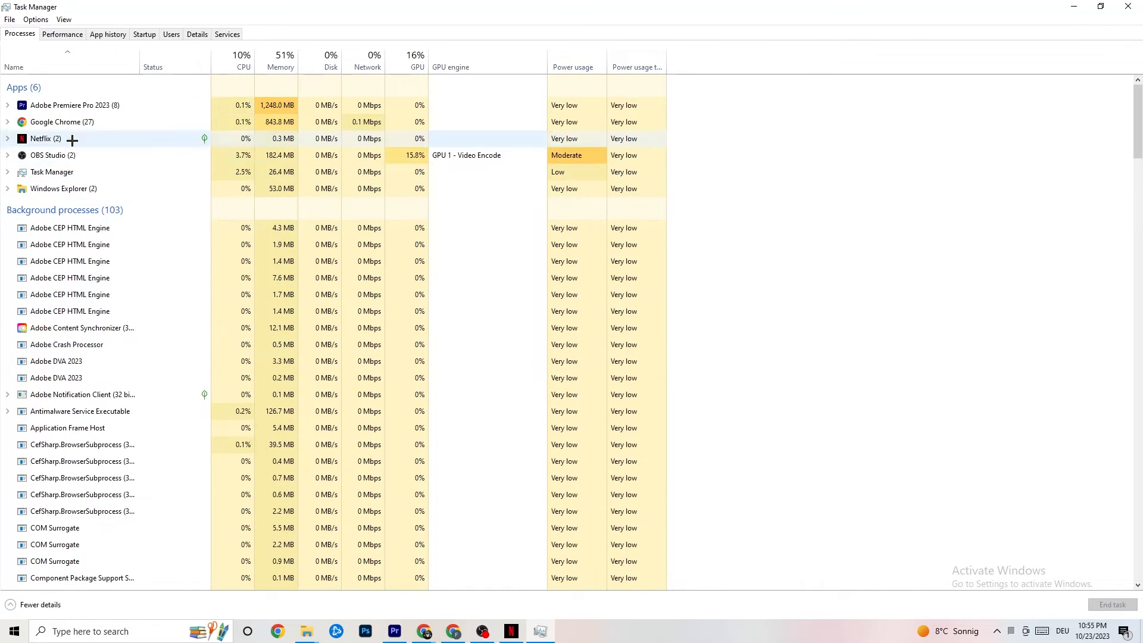
Step: Bring up the actions menu for the Netflix app in the Processes list
{"action": "right_click", "coordinate": [45, 138]}
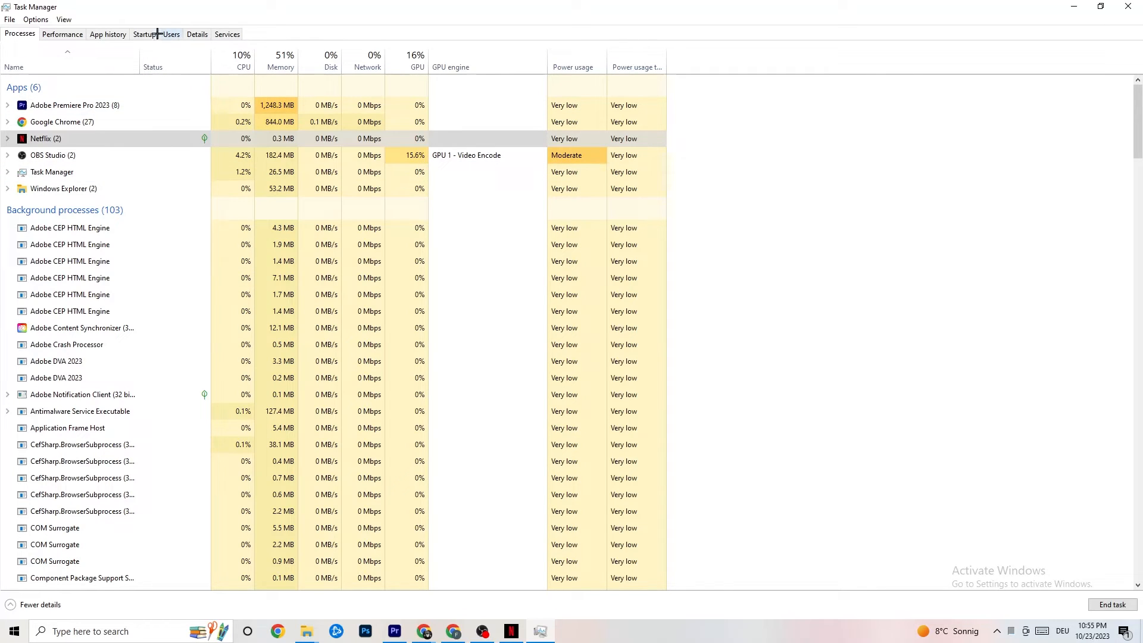
Step: Show the Details list and select the Adobe Premiere Pro process for priority options
{"action": "left_click", "coordinate": [197, 35]}
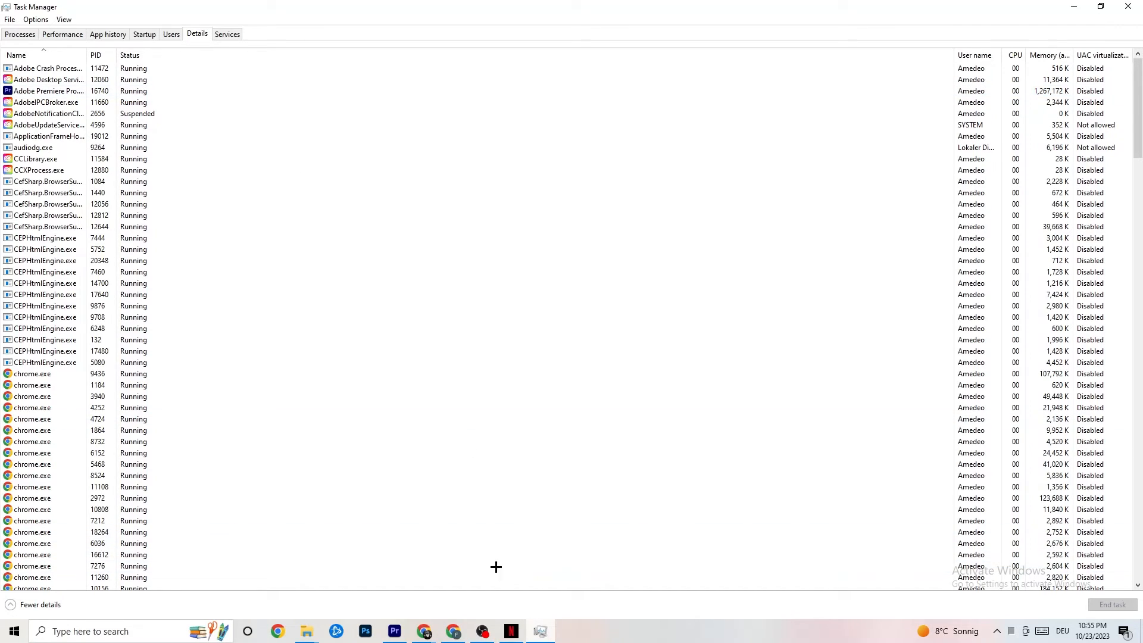
{"action": "left_click", "coordinate": [47, 90]}
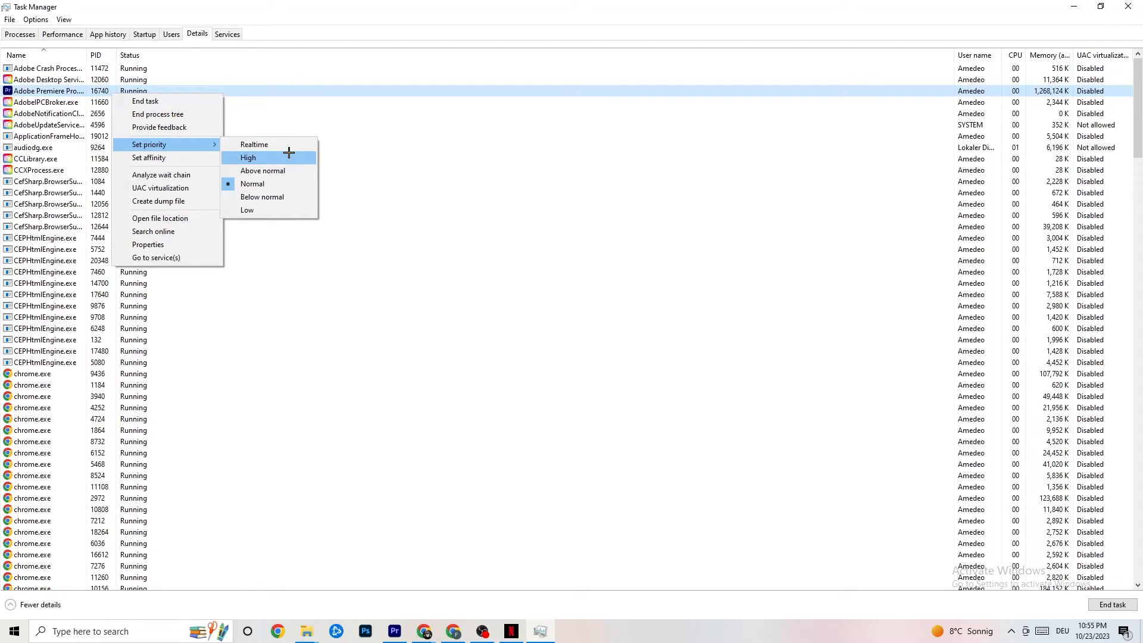
{"action": "mouse_move", "coordinate": [473, 133]}
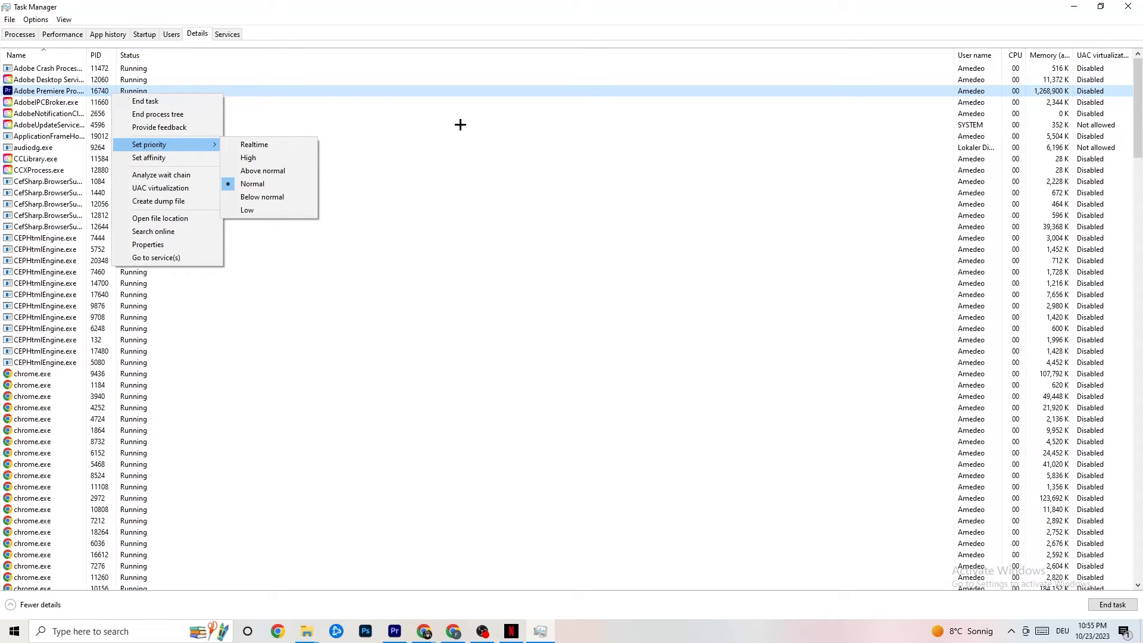
{"action": "mouse_move", "coordinate": [618, 138]}
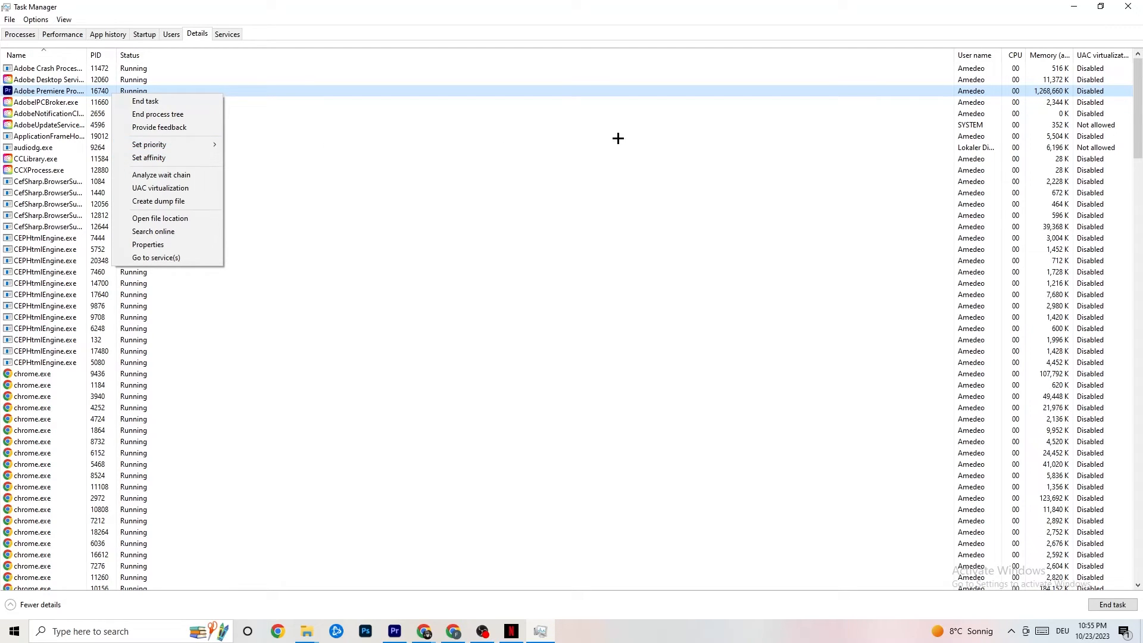
{"action": "mouse_move", "coordinate": [251, 131]}
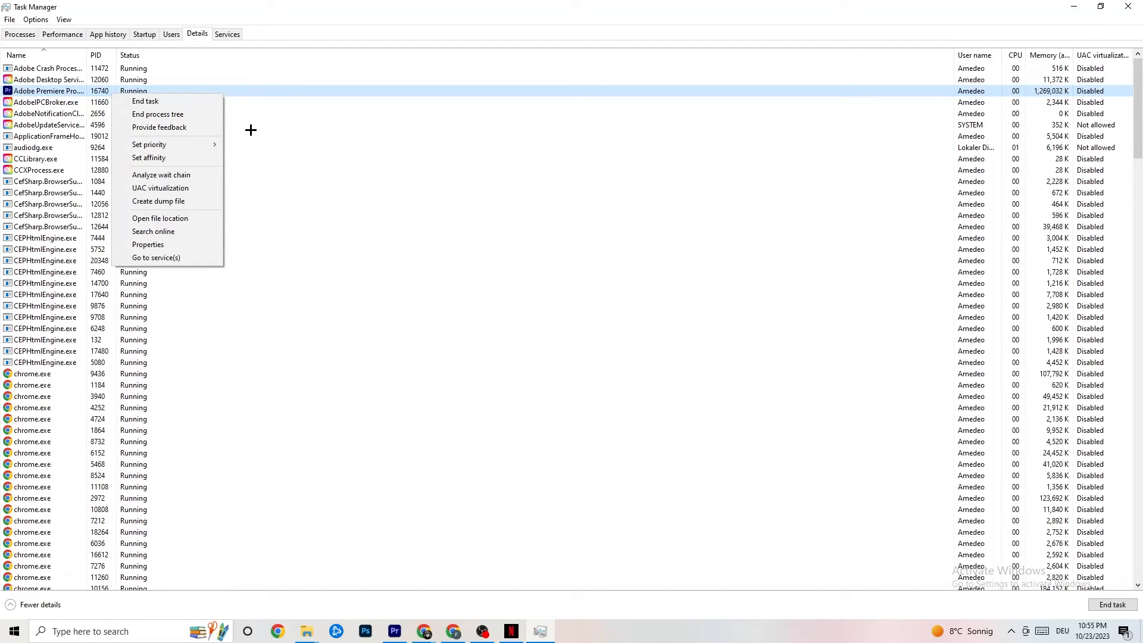
Step: Review the Startup list, checking Enable/Disable options for Google Drive and Portrait Displays without changes
{"action": "left_click", "coordinate": [144, 34]}
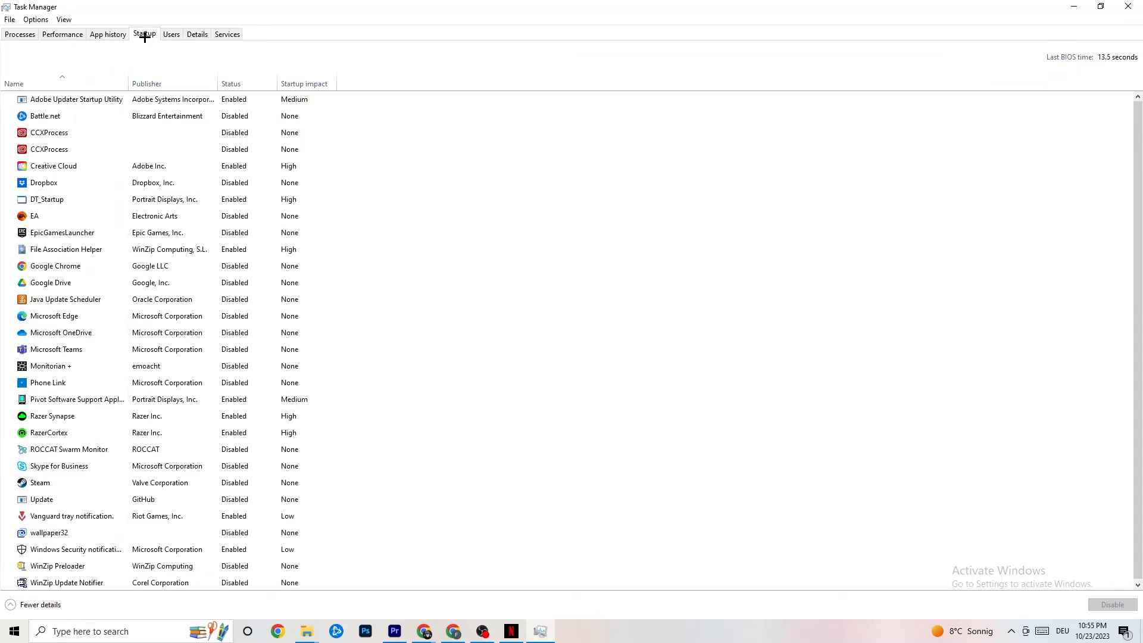
{"action": "left_click", "coordinate": [49, 132]}
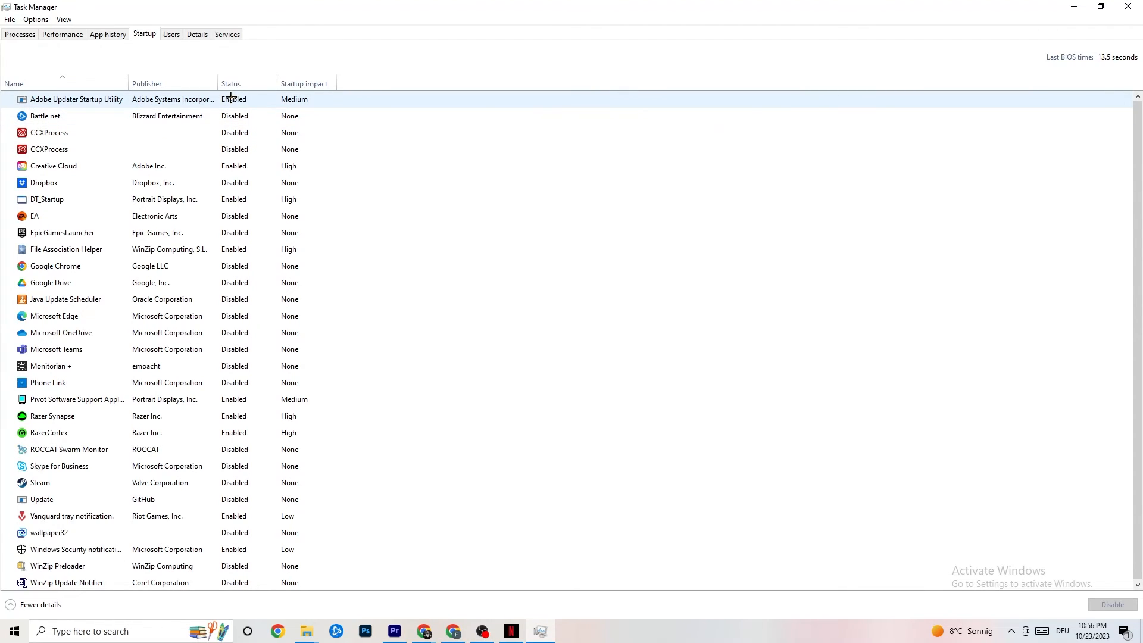
{"action": "right_click", "coordinate": [50, 282]}
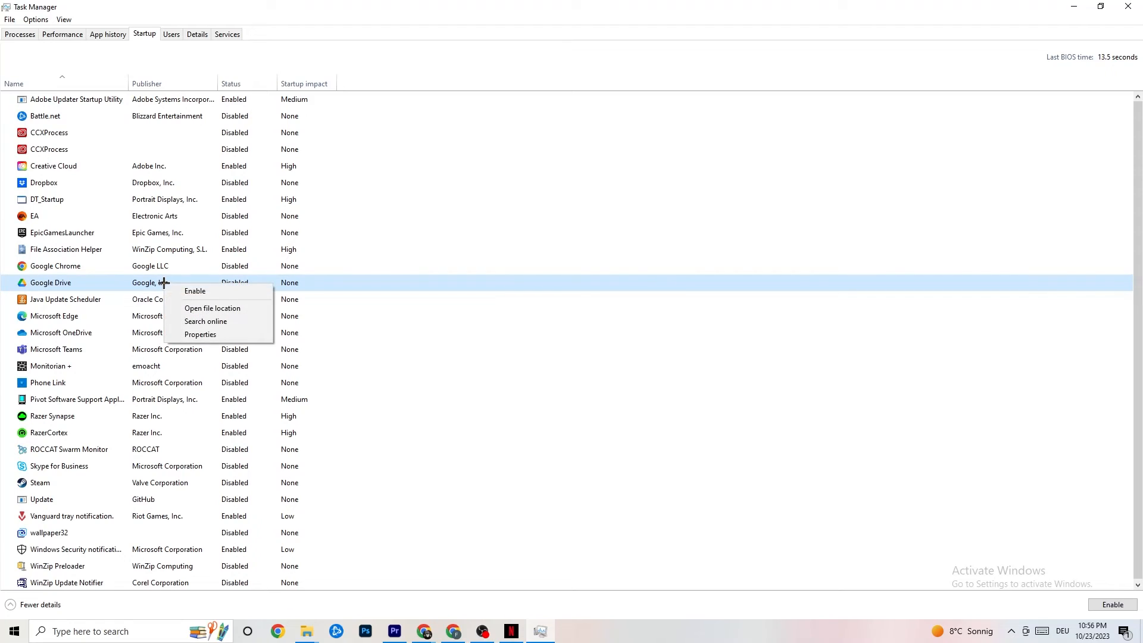
{"action": "mouse_move", "coordinate": [225, 400]}
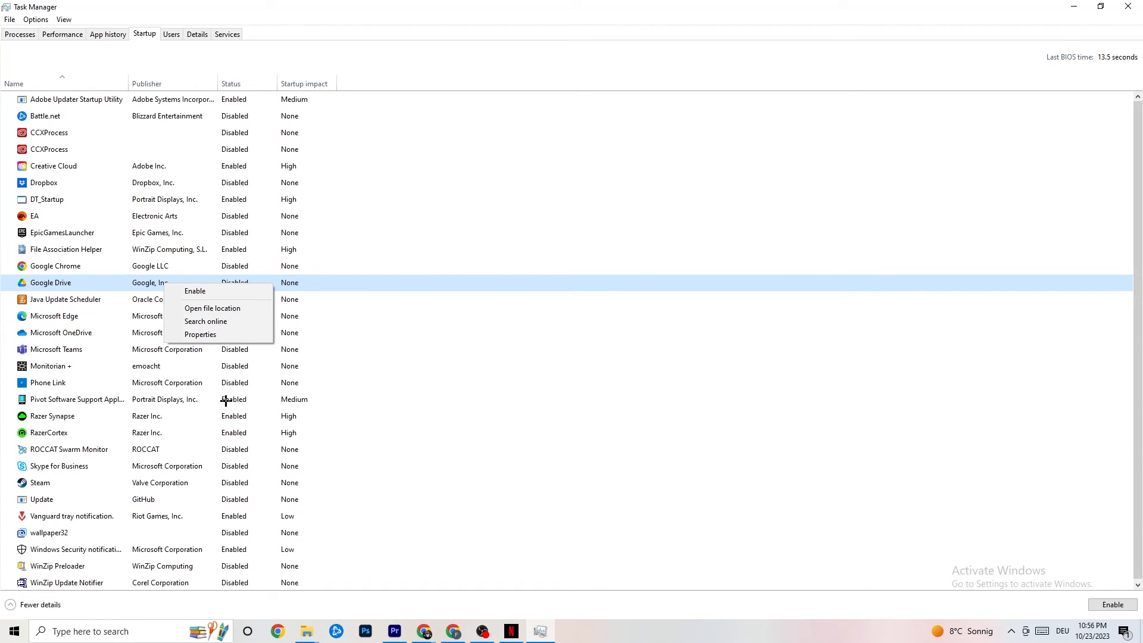
{"action": "right_click", "coordinate": [76, 399]}
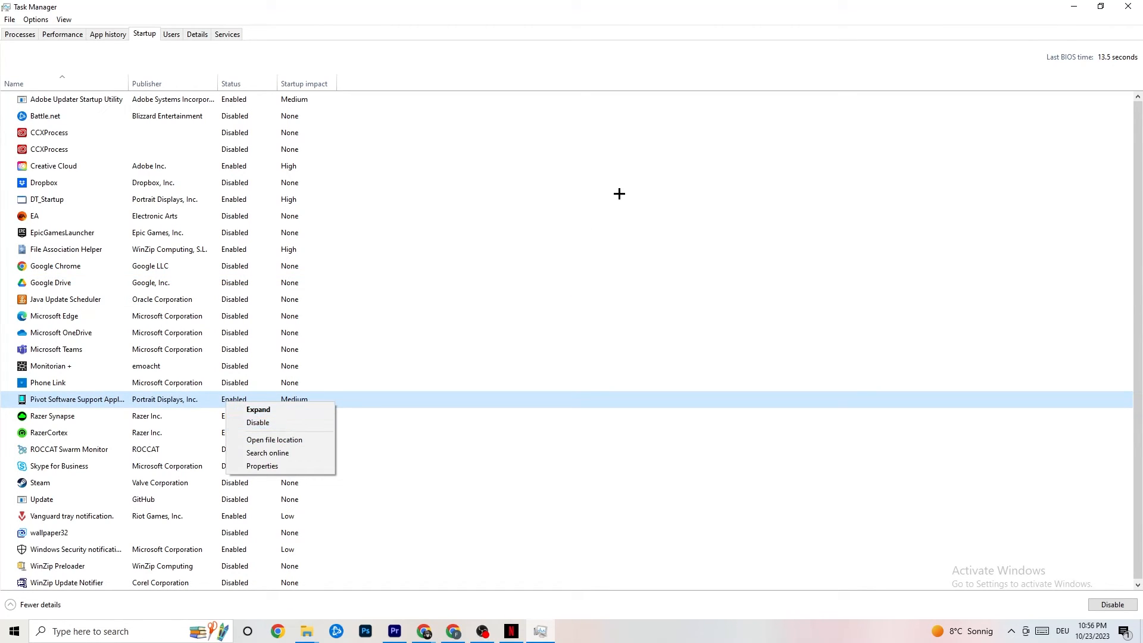
{"action": "left_click", "coordinate": [619, 193]}
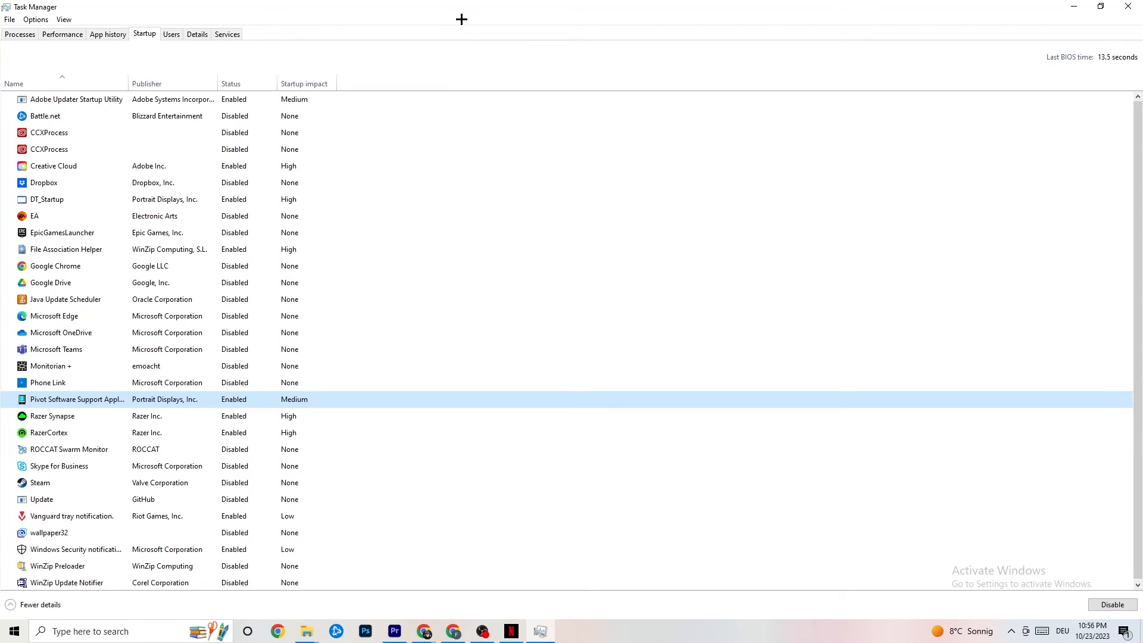
{"action": "mouse_move", "coordinate": [479, 64]}
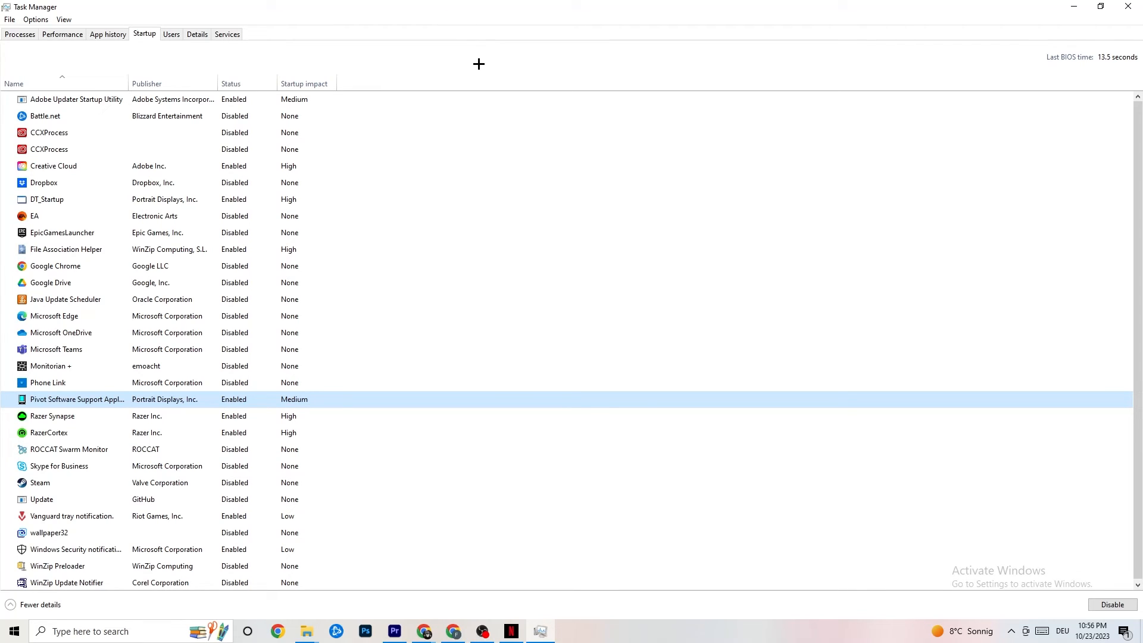